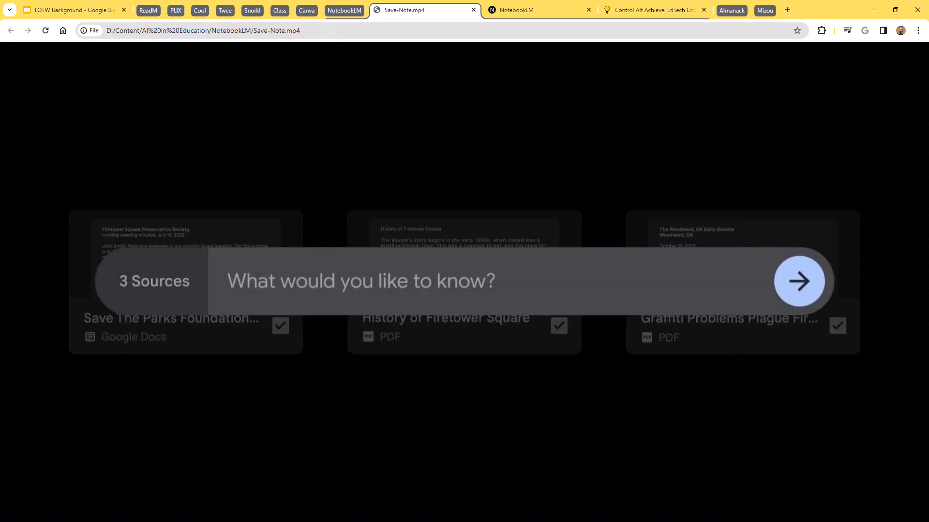
Step: Ask the chat 'What were main concerns from July meeting?' several times over
text(What were main concerns from July meeting?)
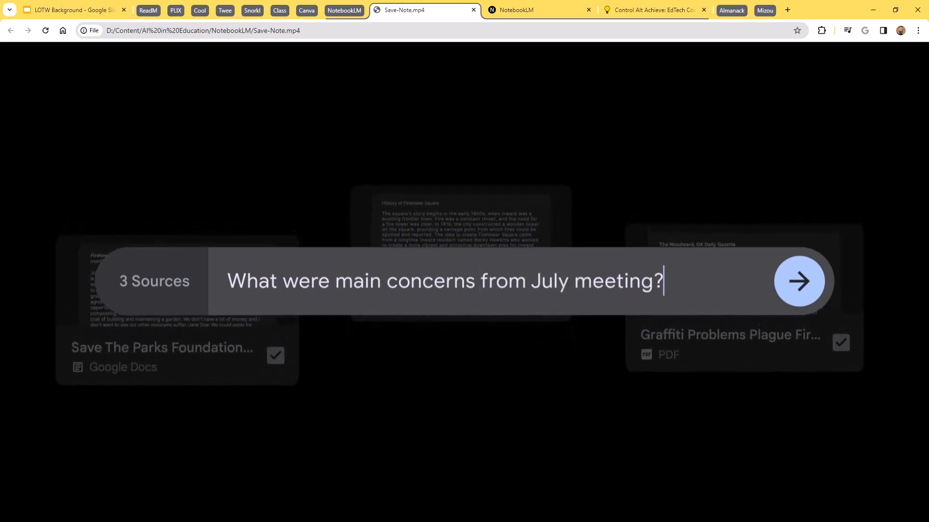
click(799, 281)
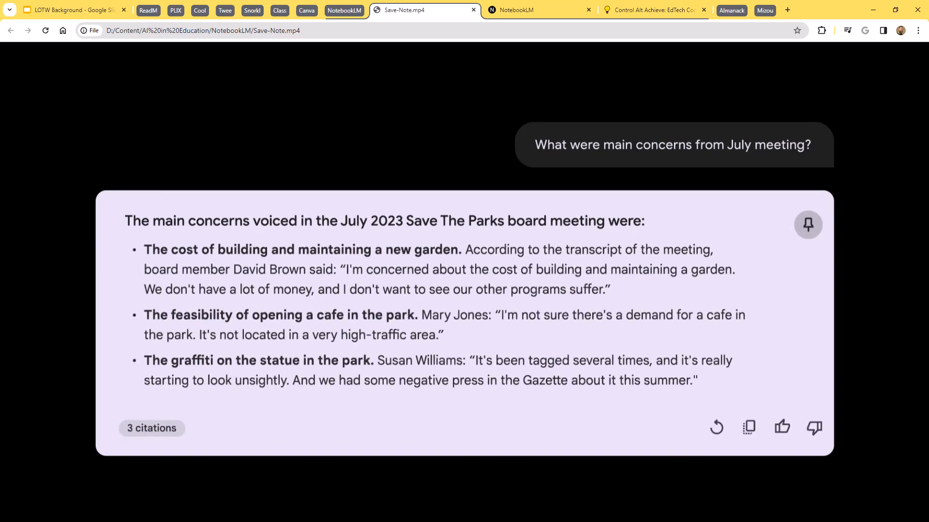
mouse_move(808, 225)
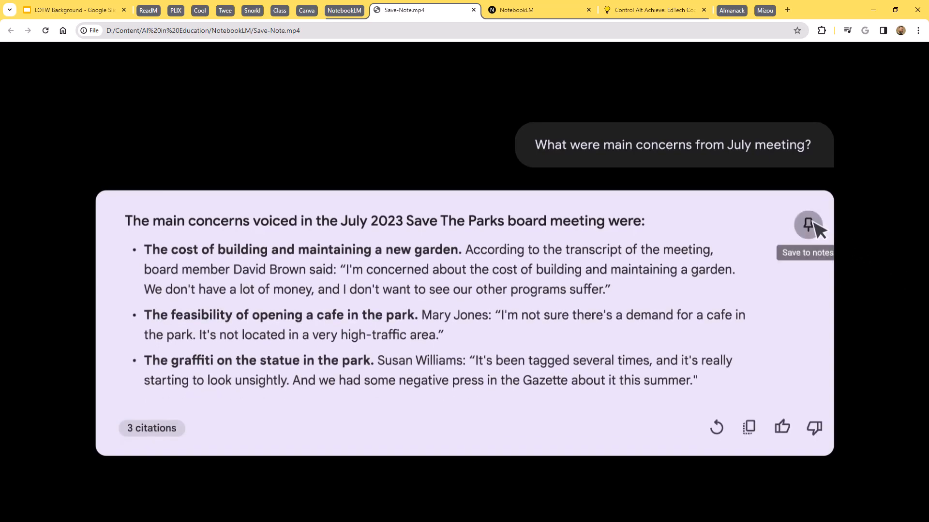
click(808, 223)
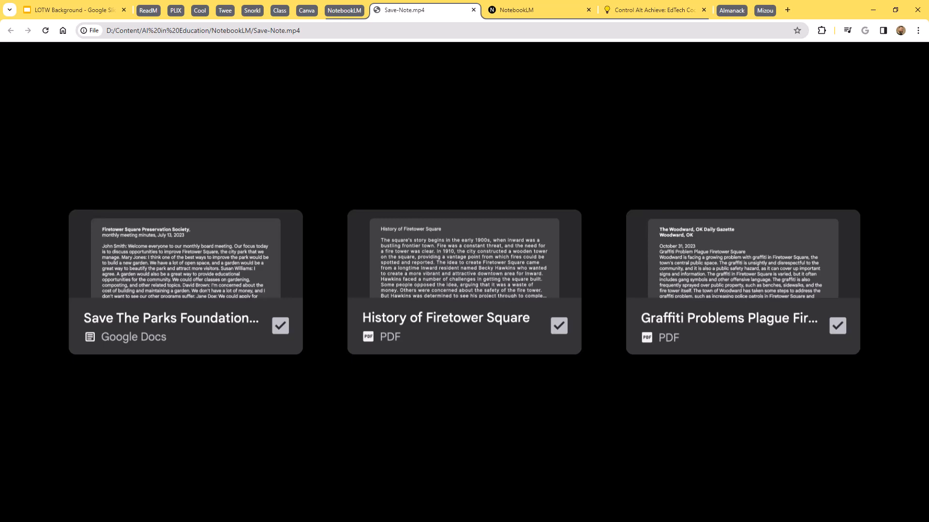
text(What were main concerns from July meeting?)
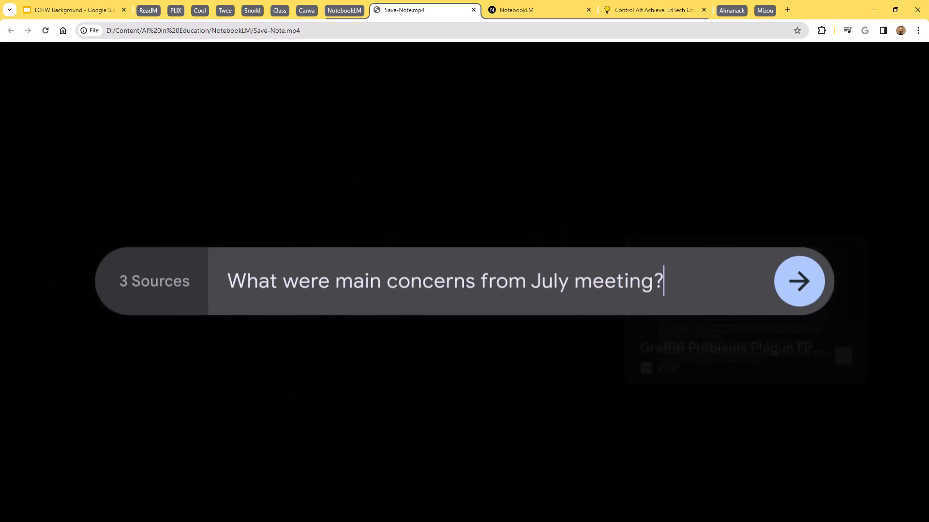
click(800, 281)
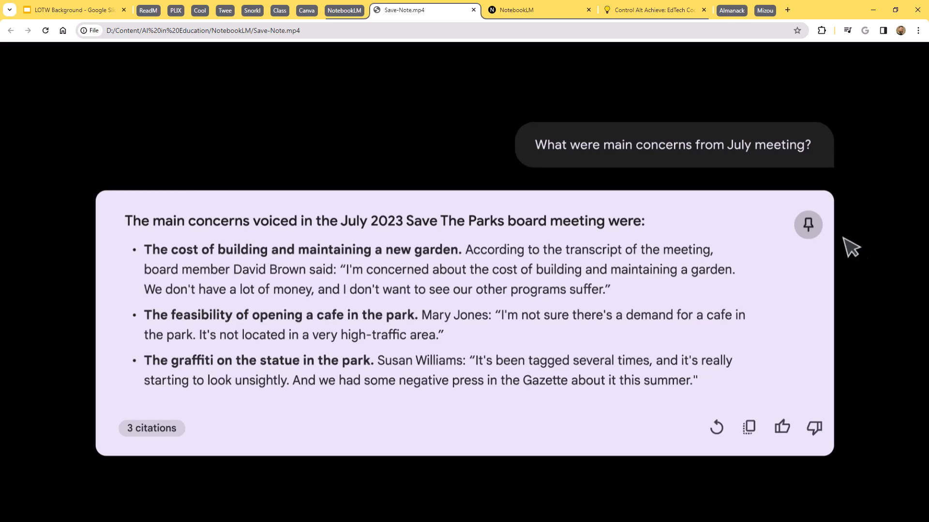
click(808, 224)
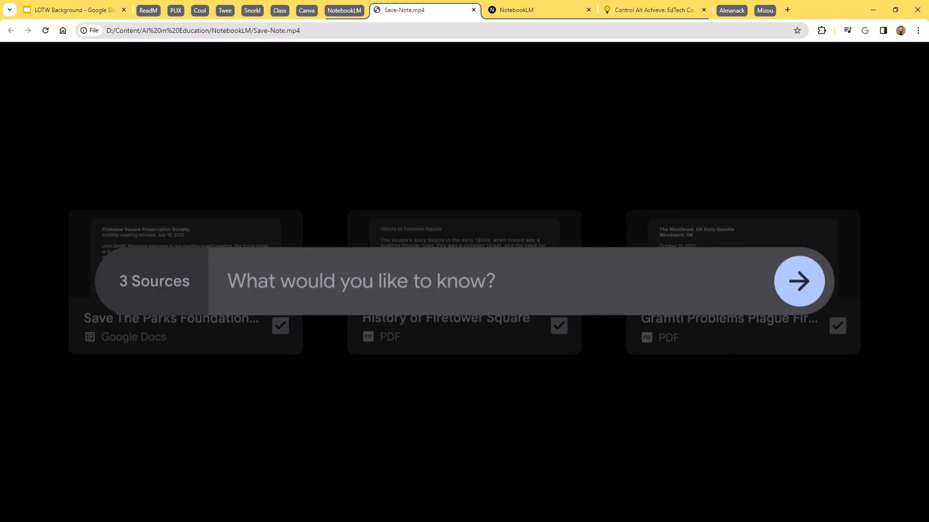
text(What)
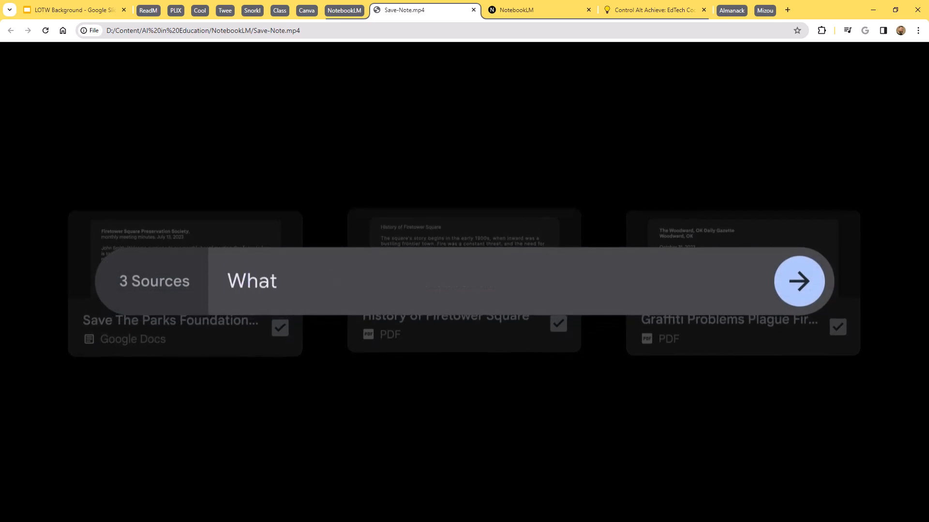
text(were main concerns from July meeting)
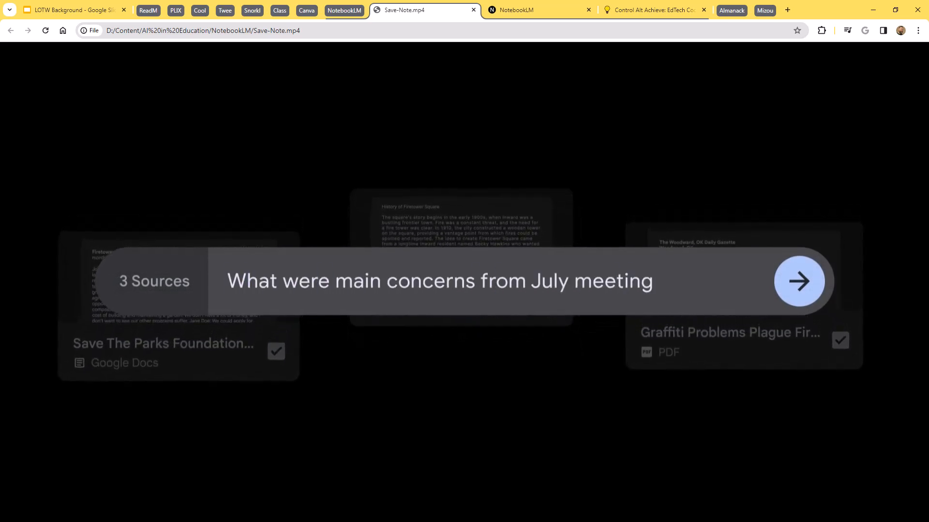
click(799, 281)
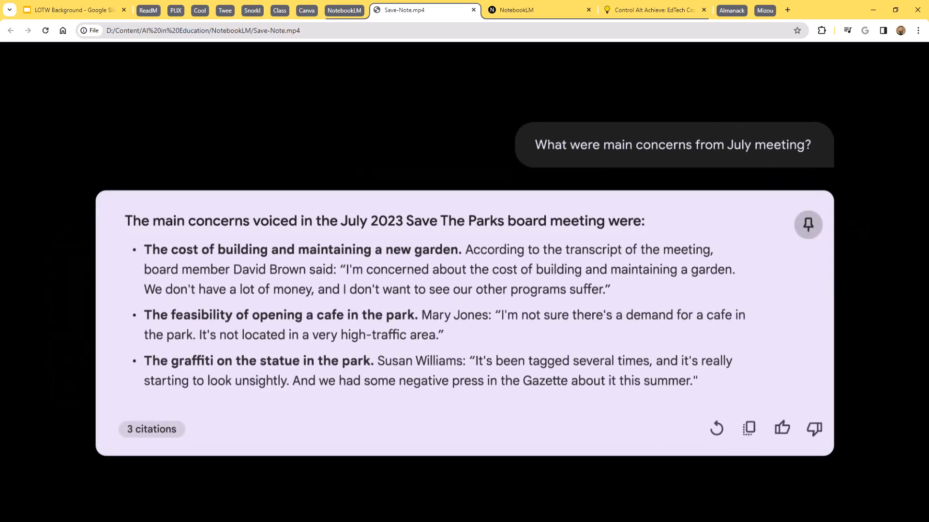
mouse_move(808, 224)
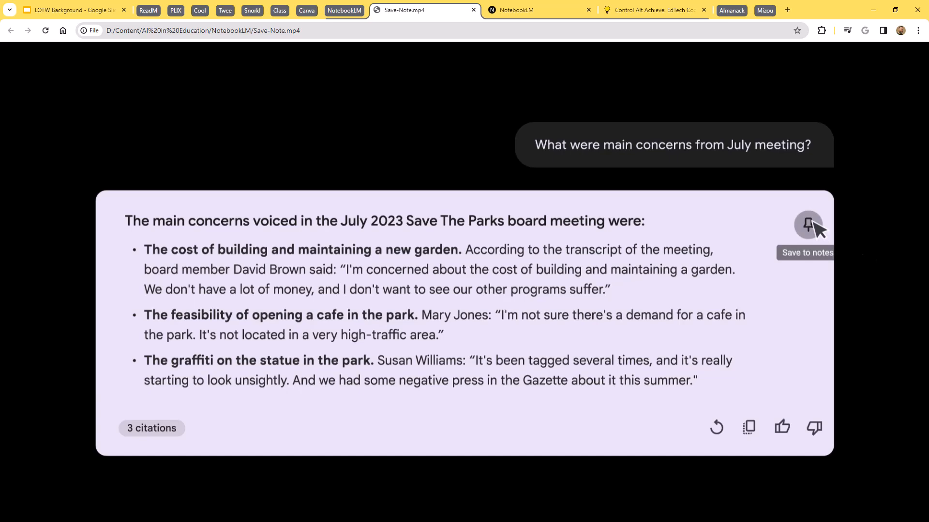
click(807, 224)
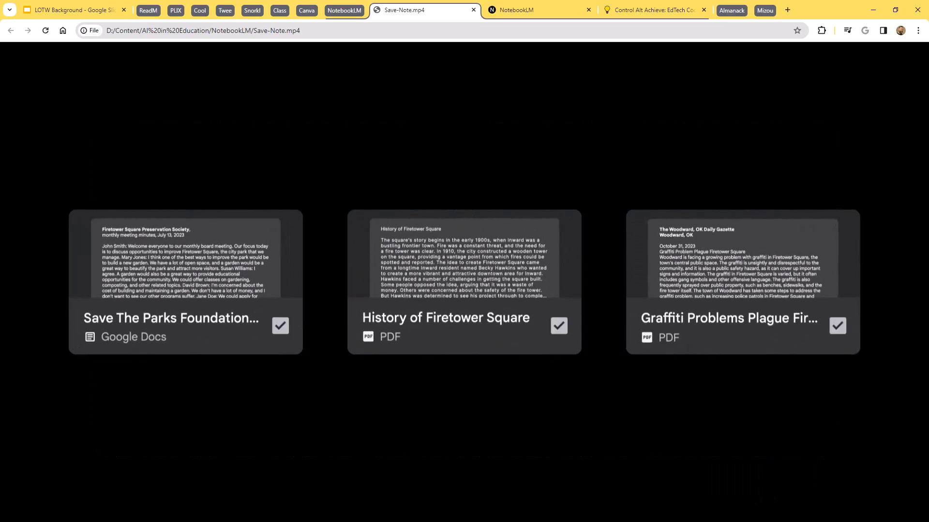
Step: Ask the July meeting question once more, then return to the NotebookLM home page listing Sargassum
text(What were main concerns)
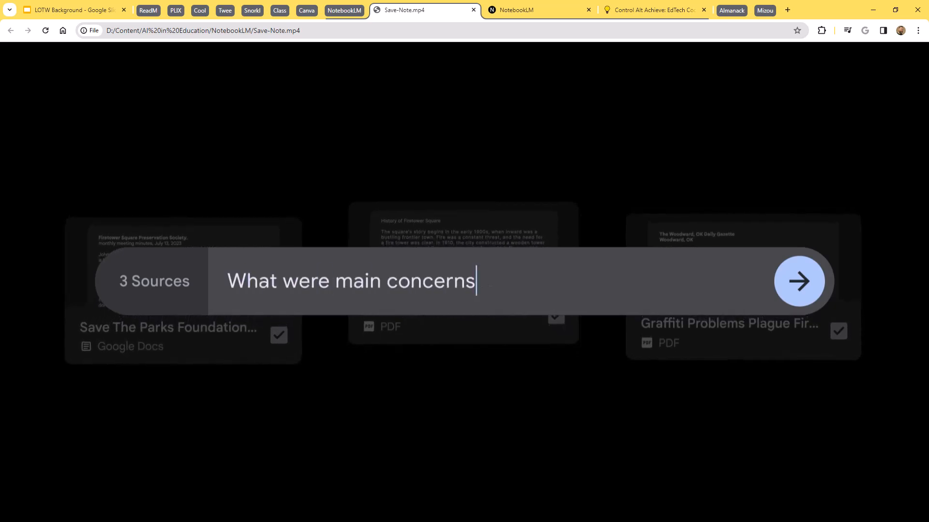
text(from July meeting?)
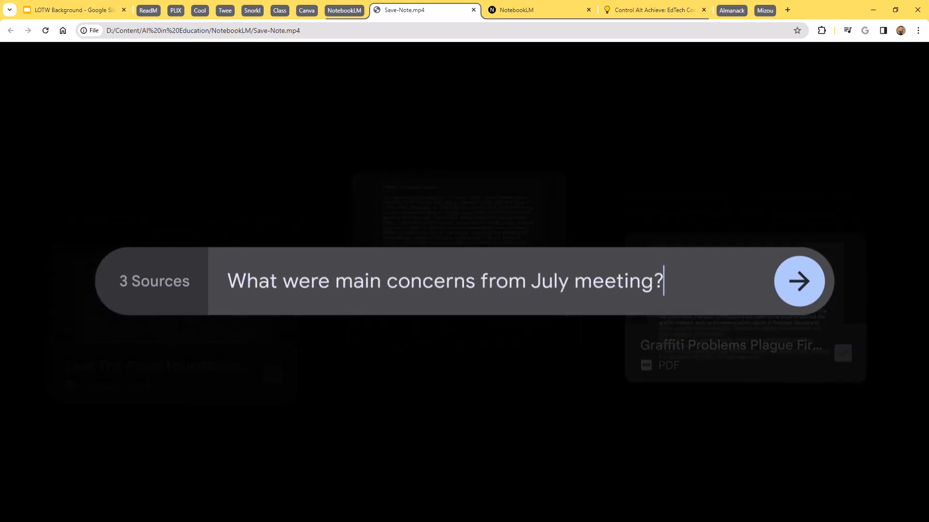
click(799, 282)
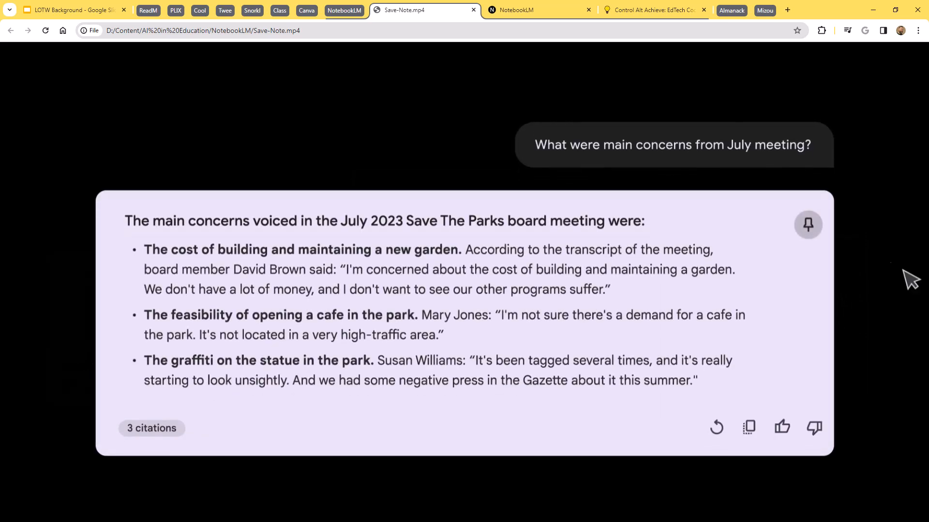
click(808, 224)
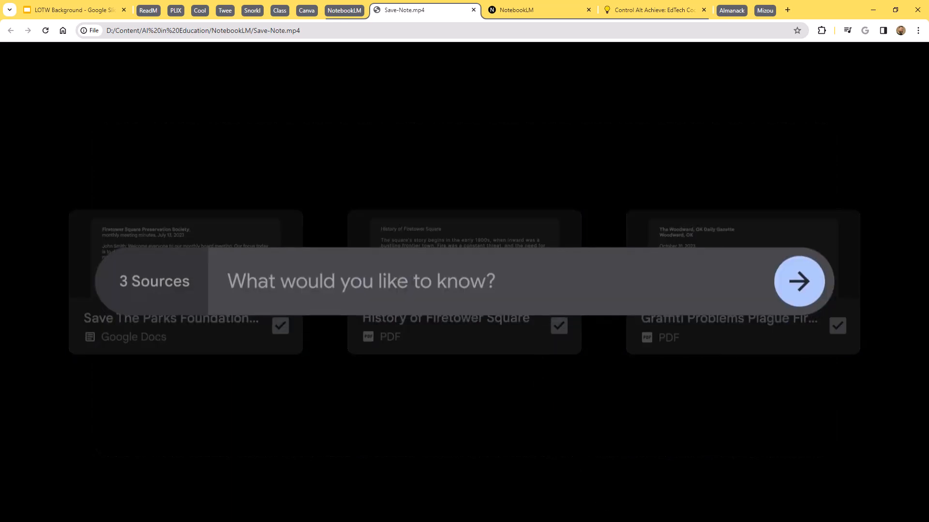
text(What were main concerns from July meetin)
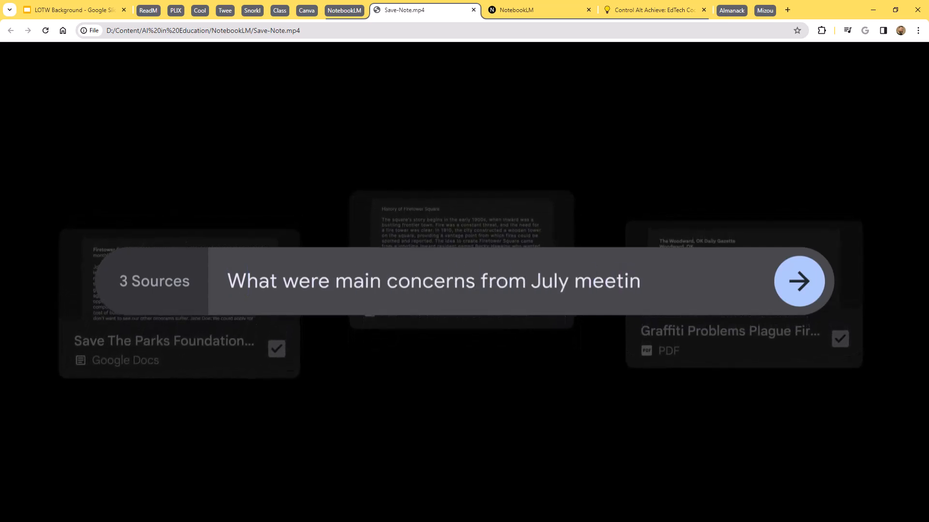
click(799, 281)
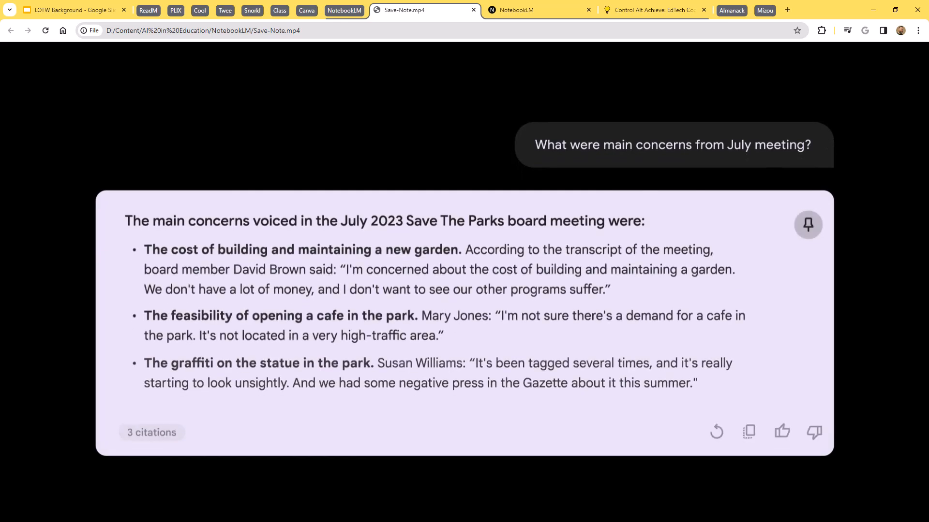
mouse_move(808, 226)
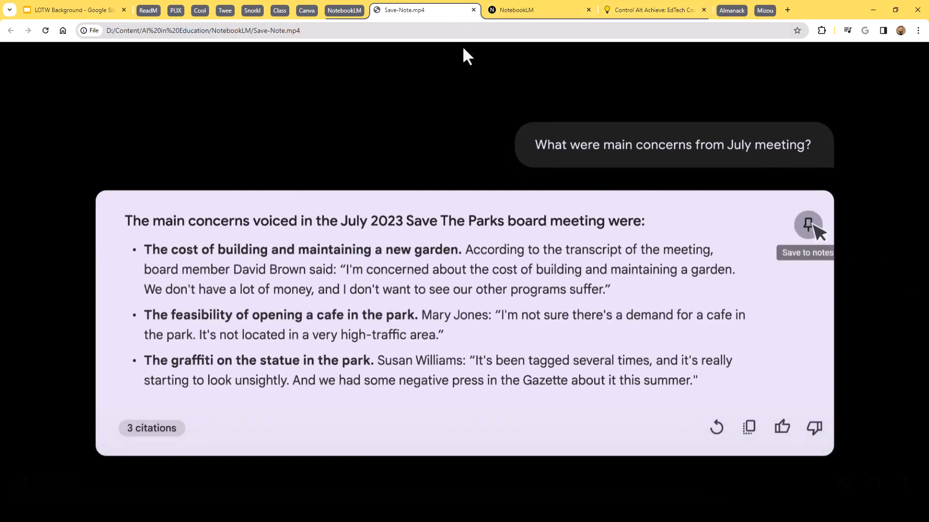
click(523, 10)
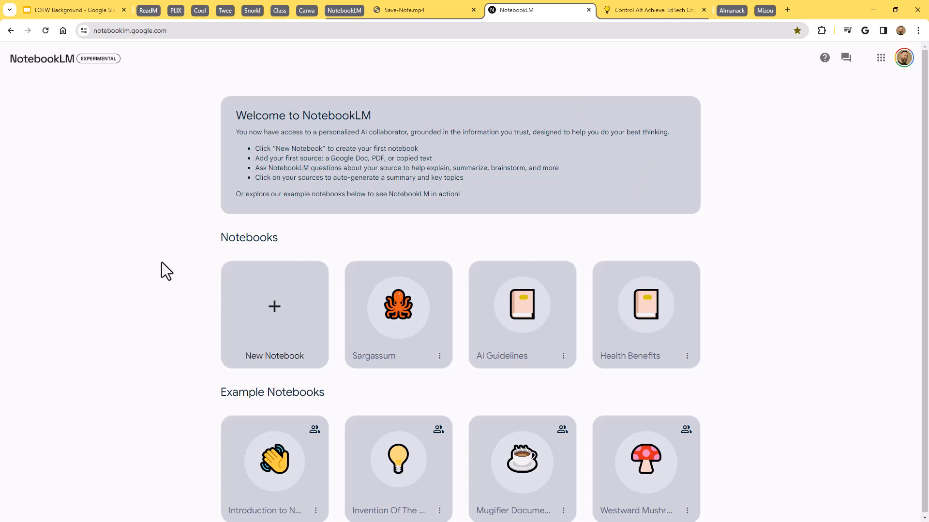
mouse_move(412, 439)
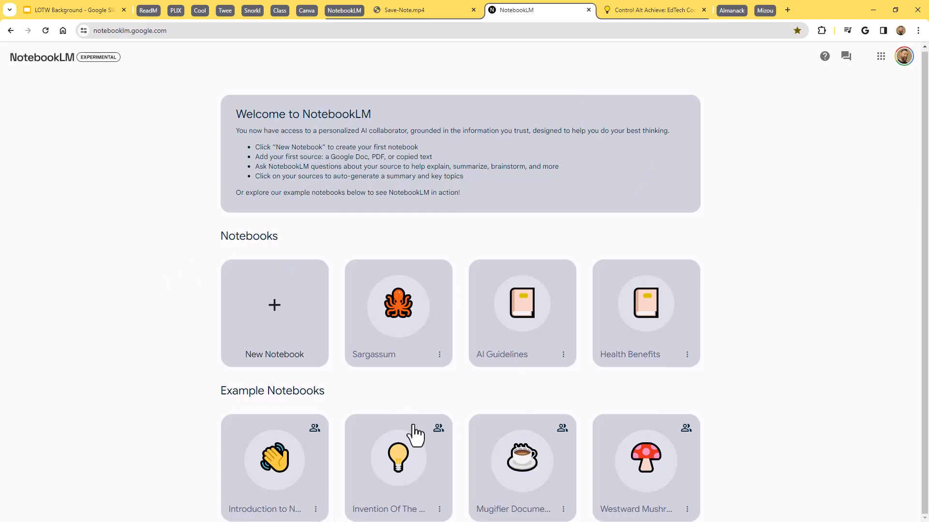
mouse_move(509, 464)
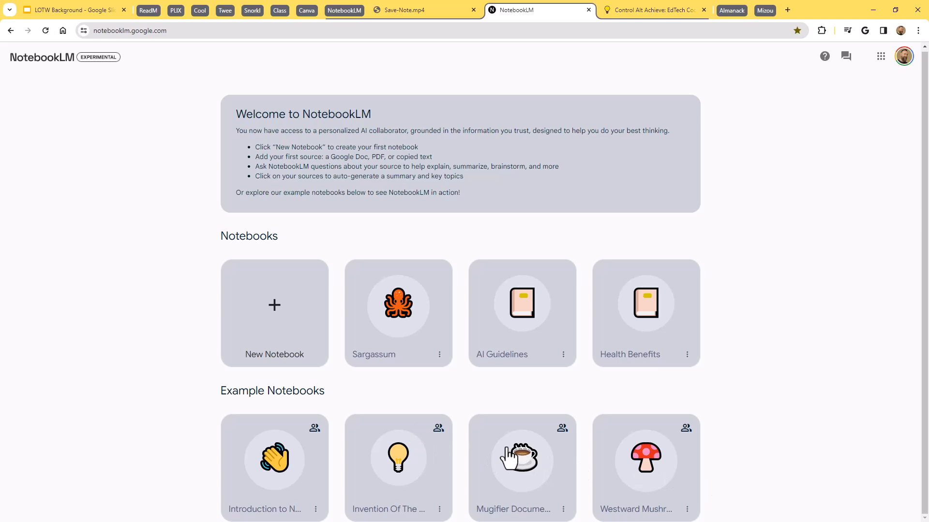
mouse_move(472, 484)
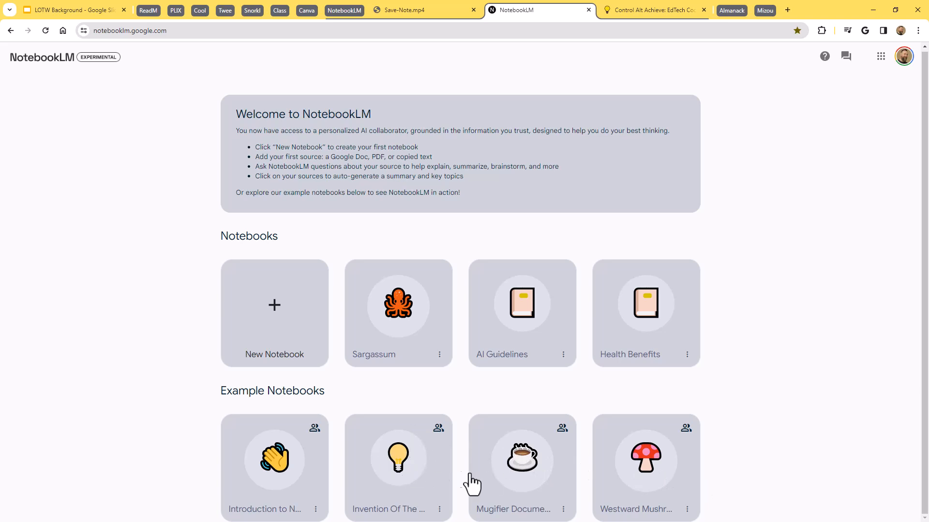
mouse_move(277, 314)
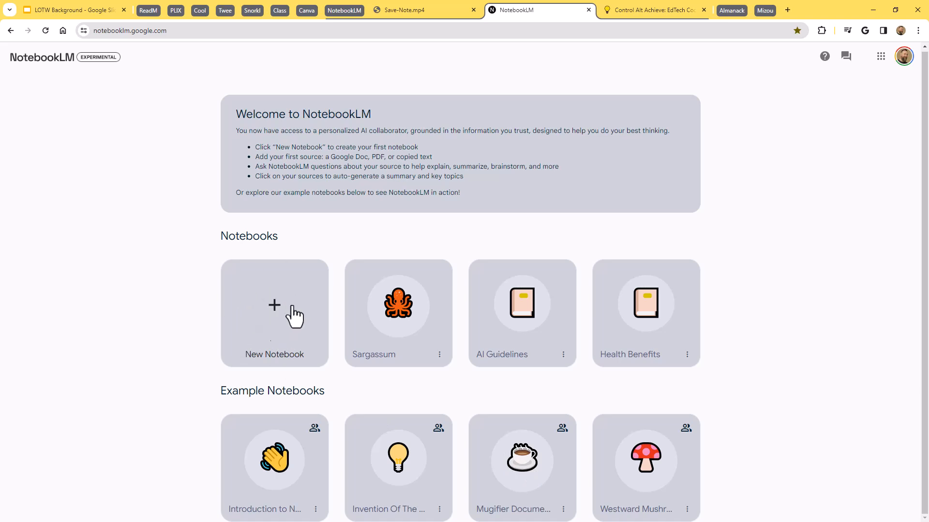
mouse_move(197, 329)
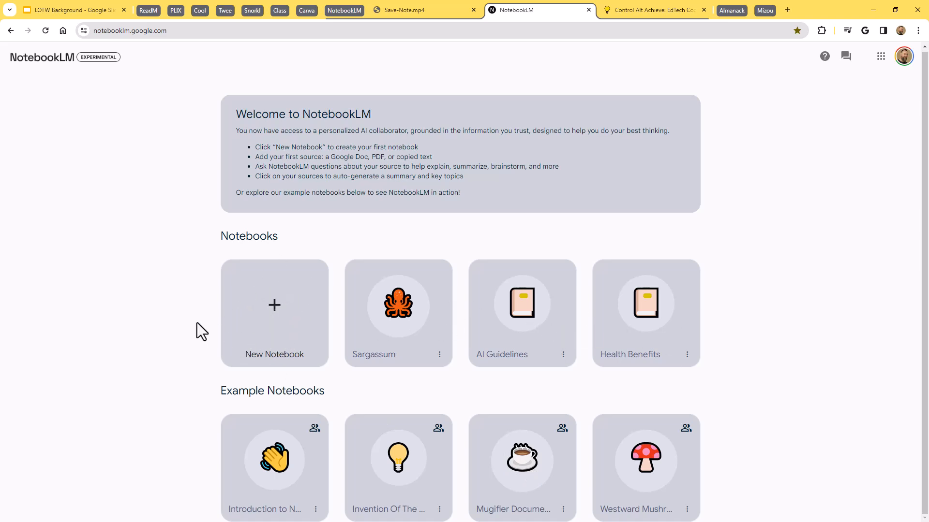
mouse_move(374, 352)
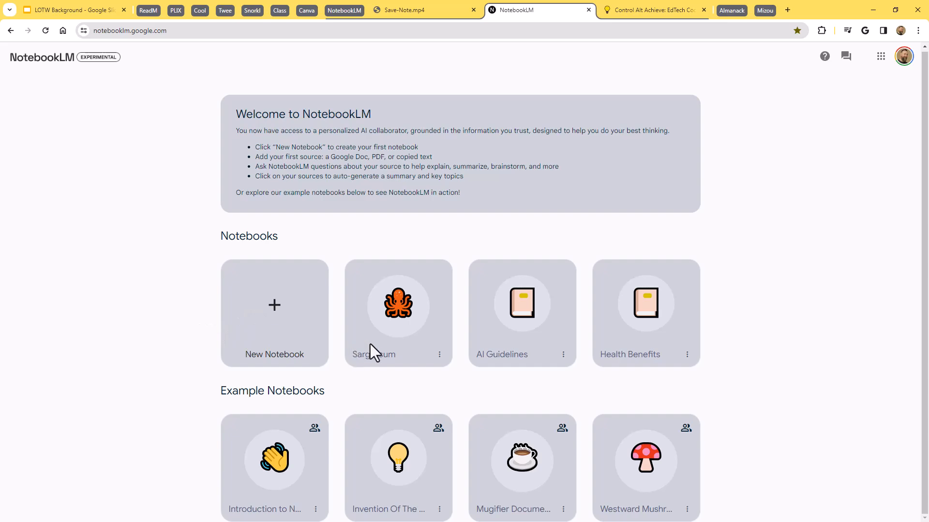
Step: Open the Sargassum notebook to show its four article sources and saved notes
click(398, 304)
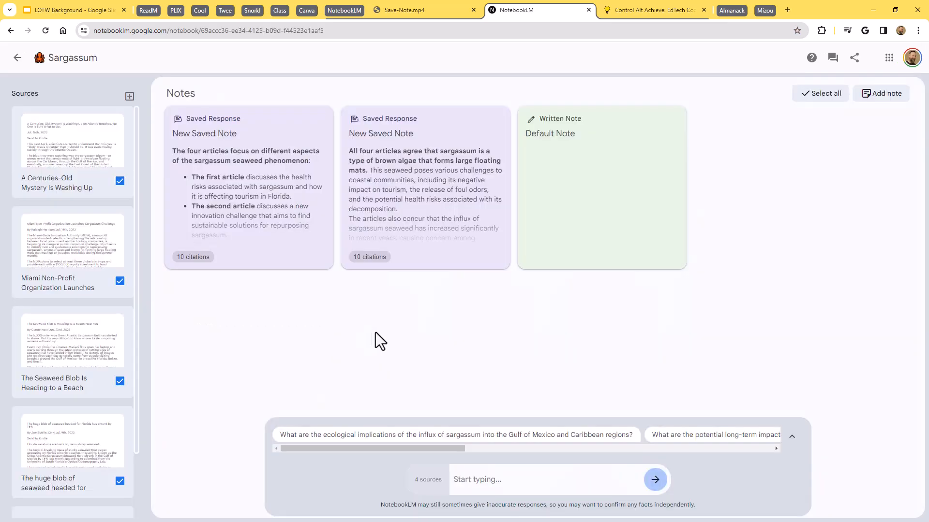
mouse_move(362, 358)
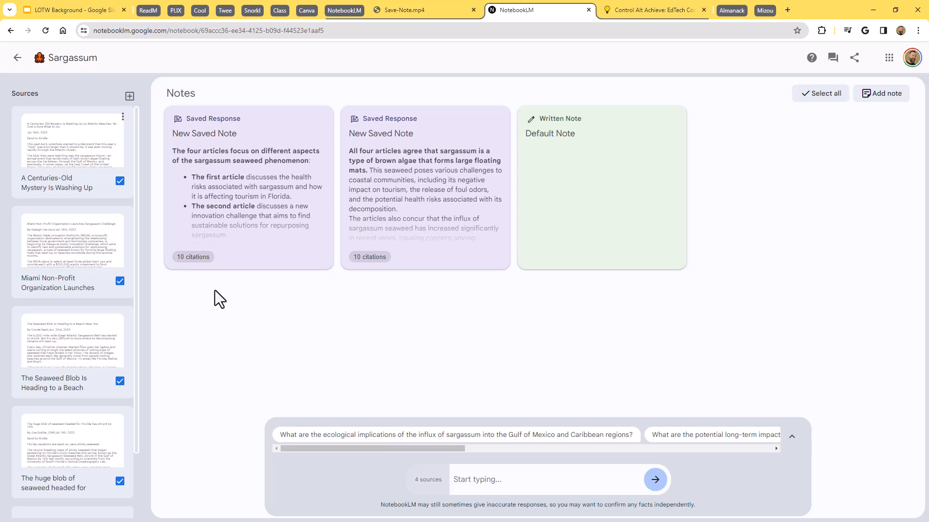
mouse_move(101, 242)
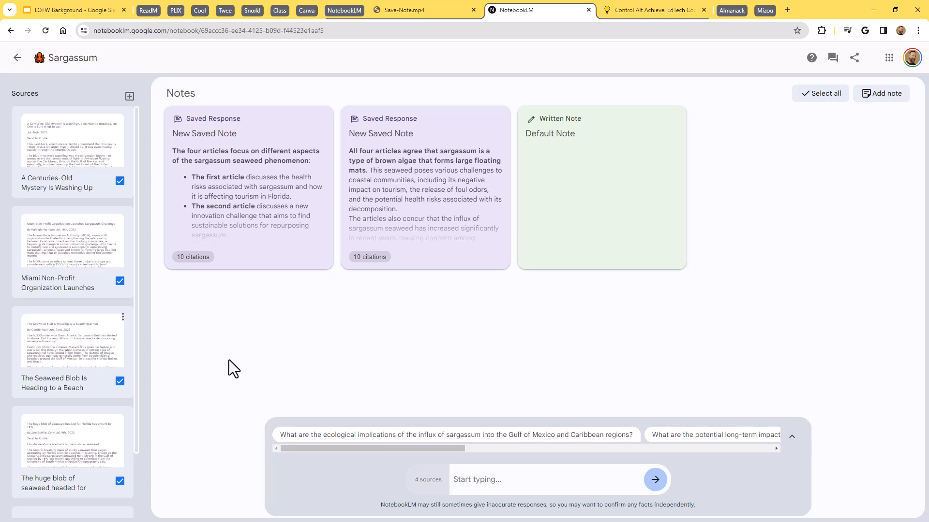
mouse_move(191, 366)
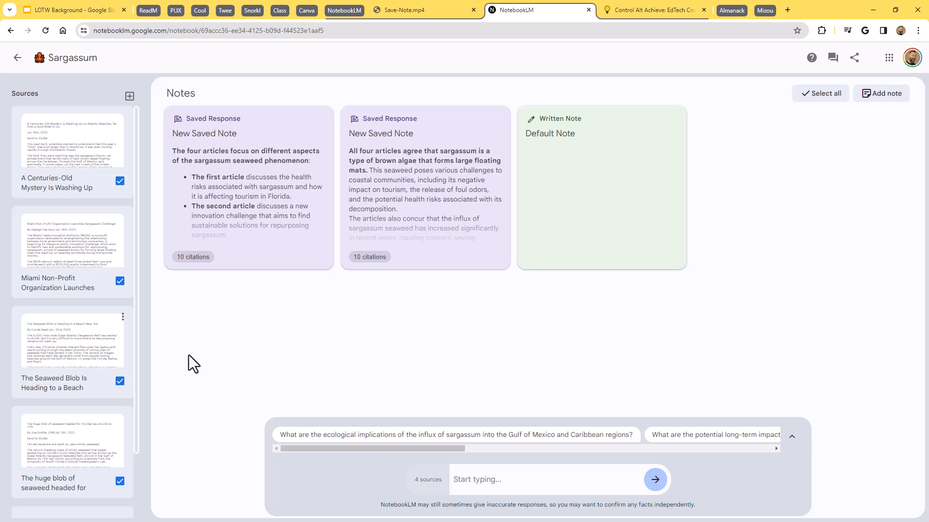
mouse_move(212, 333)
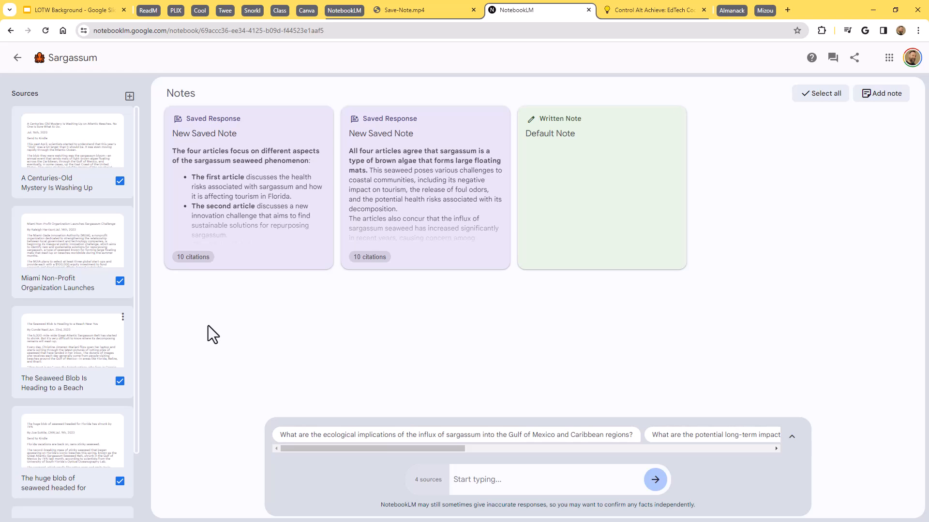
mouse_move(267, 347)
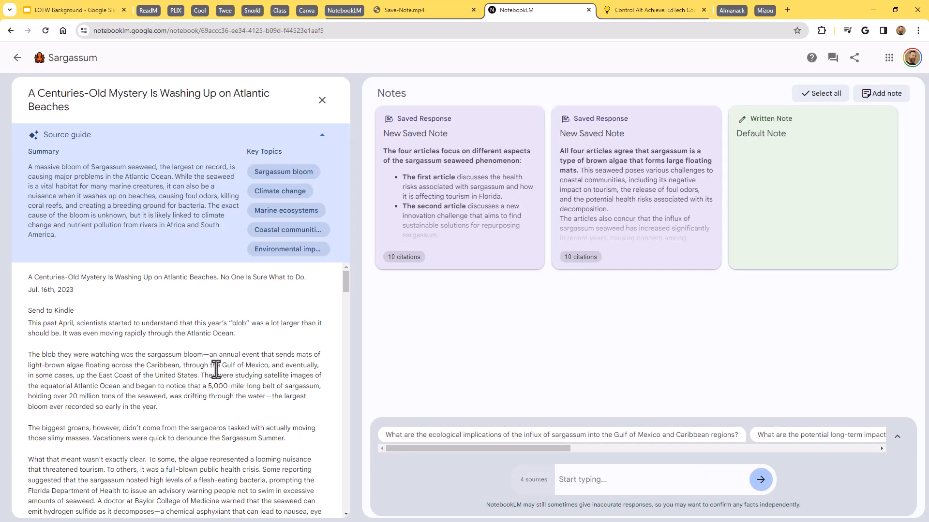
mouse_move(97, 260)
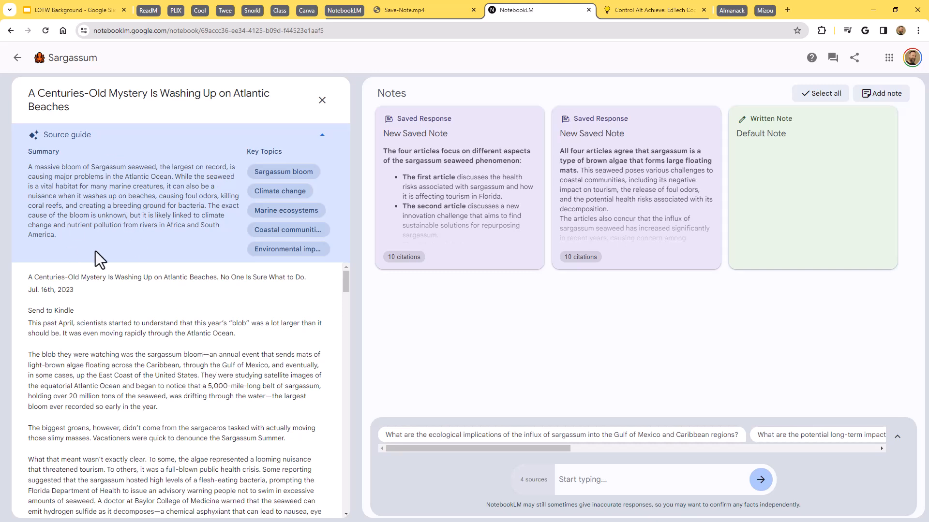
mouse_move(174, 323)
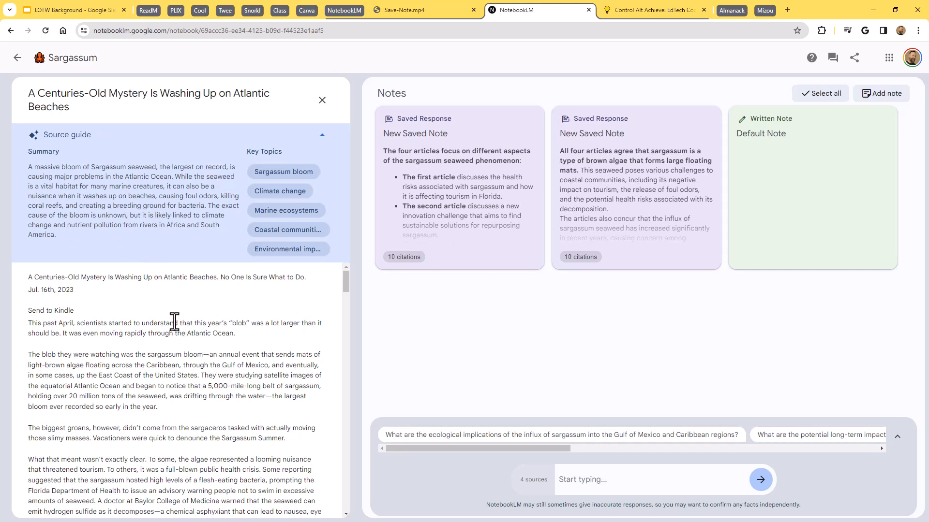
mouse_move(189, 480)
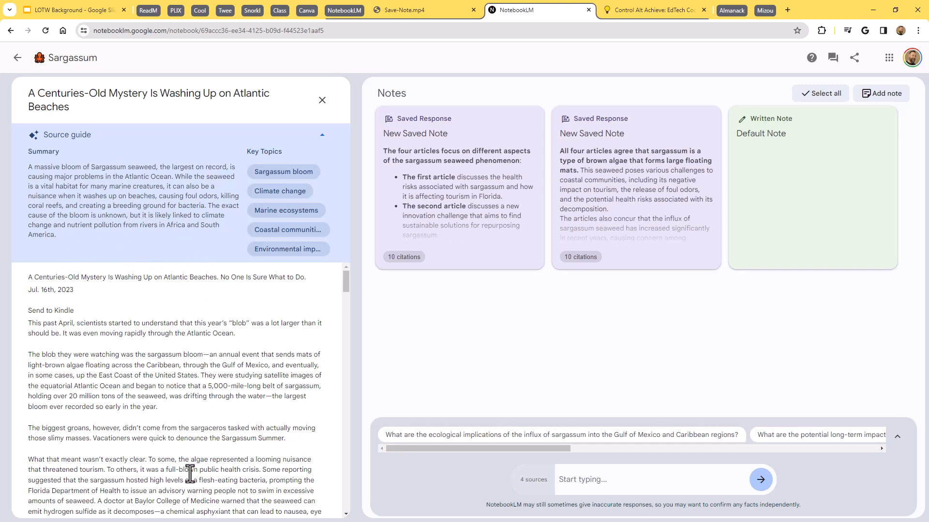
mouse_move(194, 483)
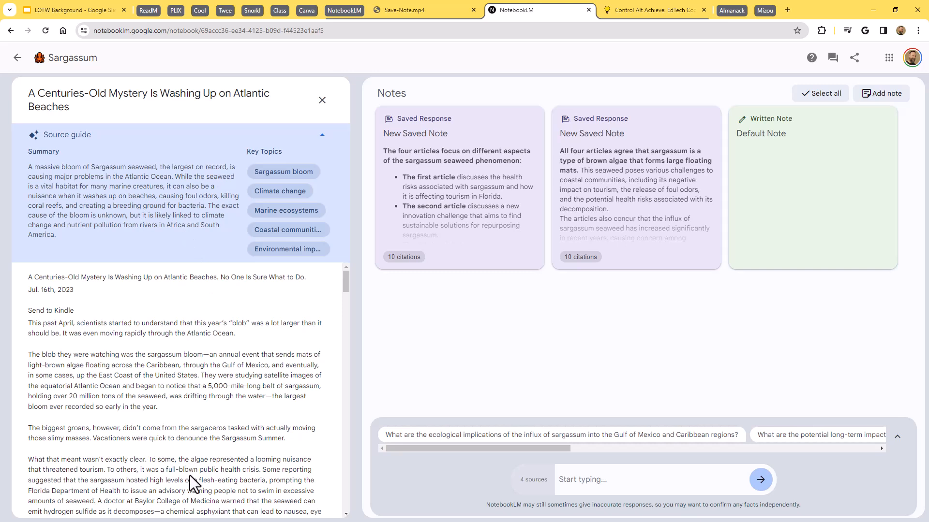
mouse_move(193, 377)
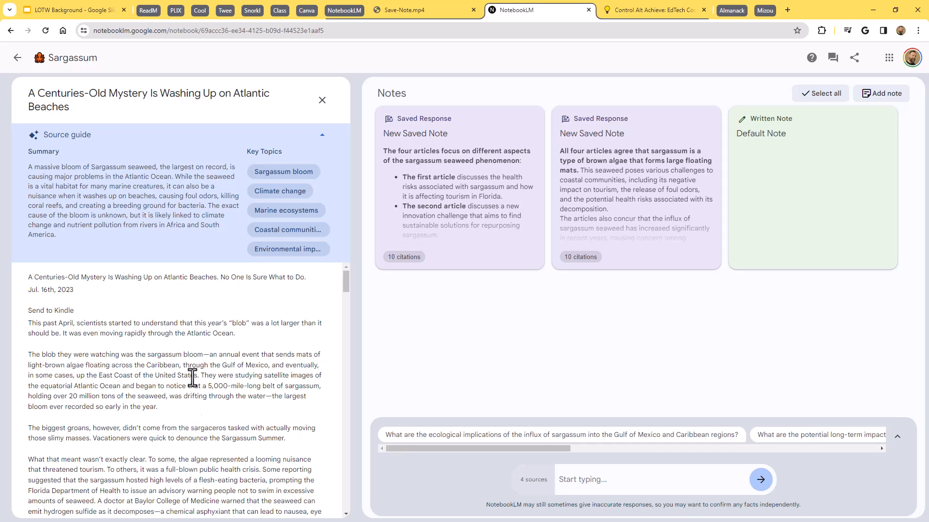
mouse_move(109, 189)
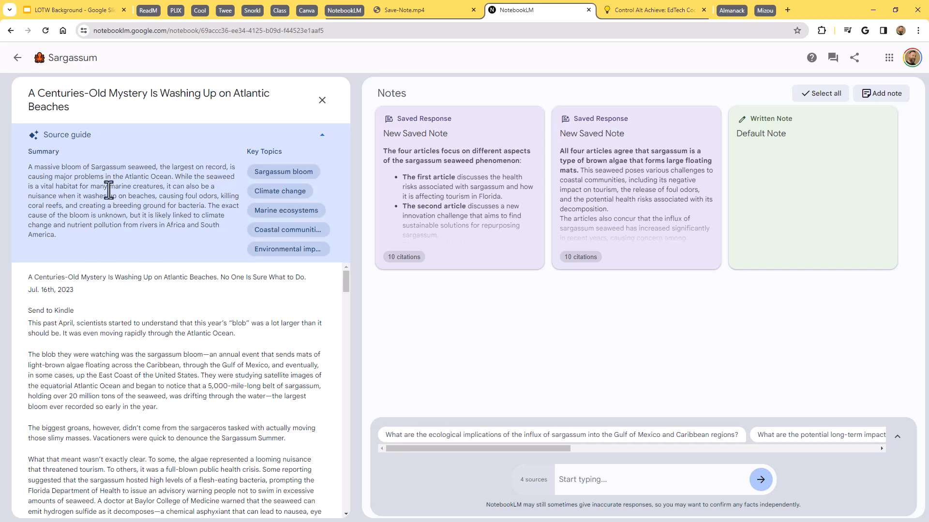
mouse_move(124, 245)
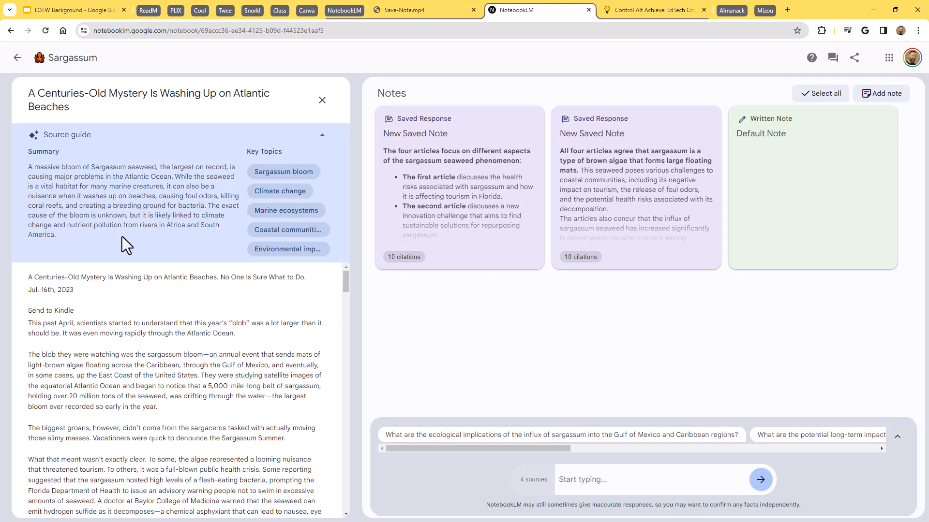
mouse_move(149, 322)
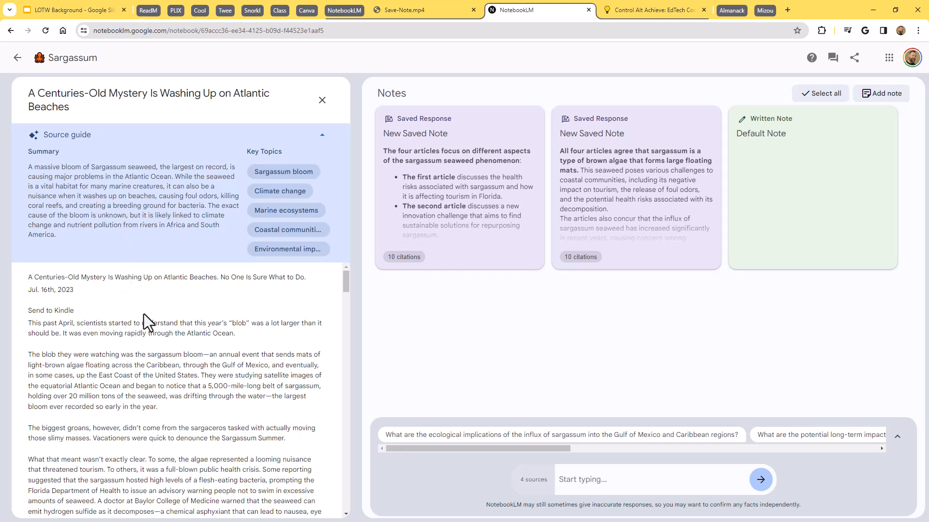
mouse_move(139, 319)
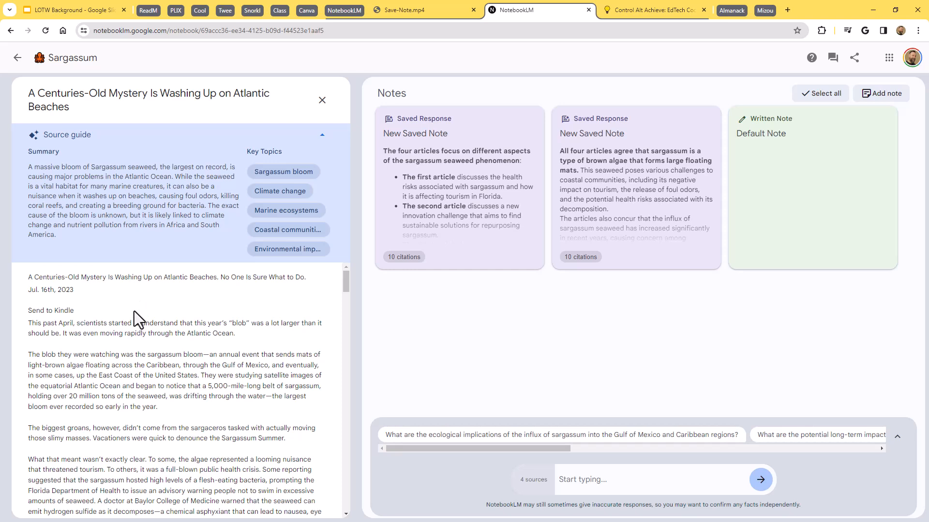
mouse_move(64, 141)
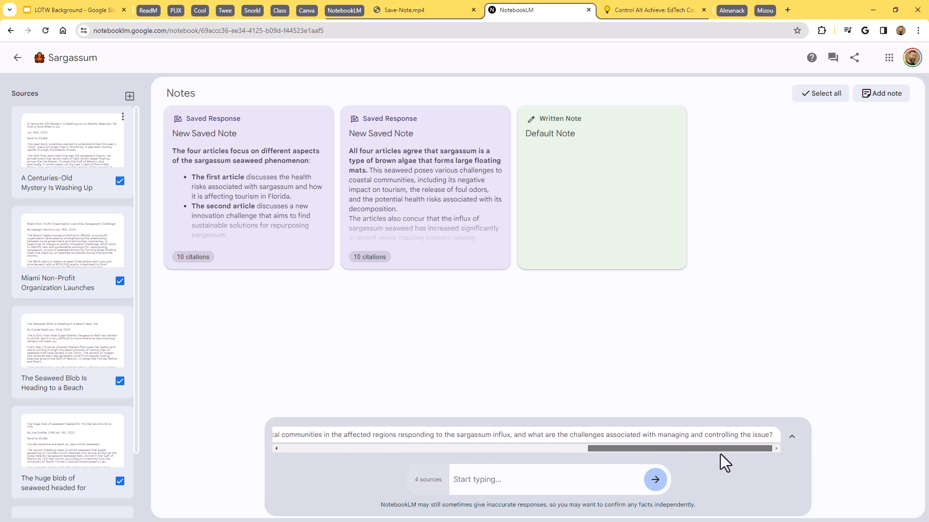
Step: Scroll the suggested-questions strip back to the first question
scroll(left, 3)
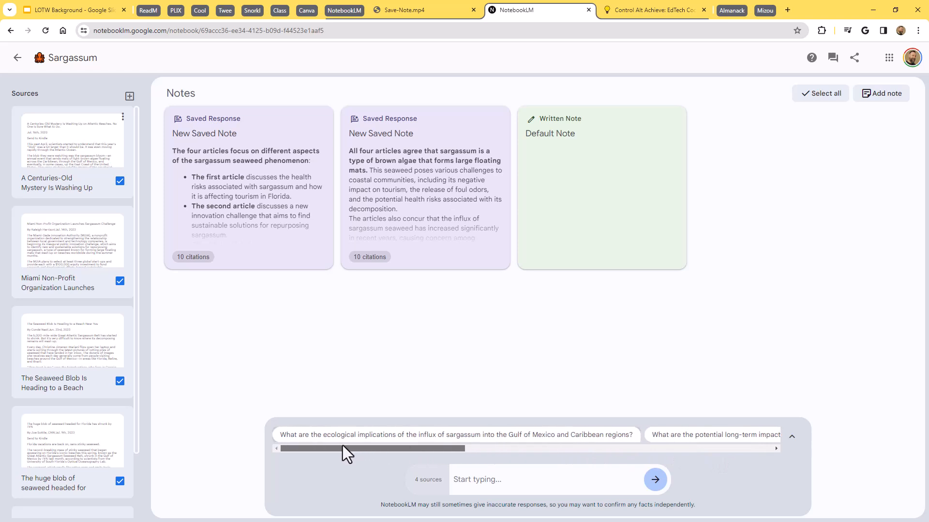
mouse_move(418, 456)
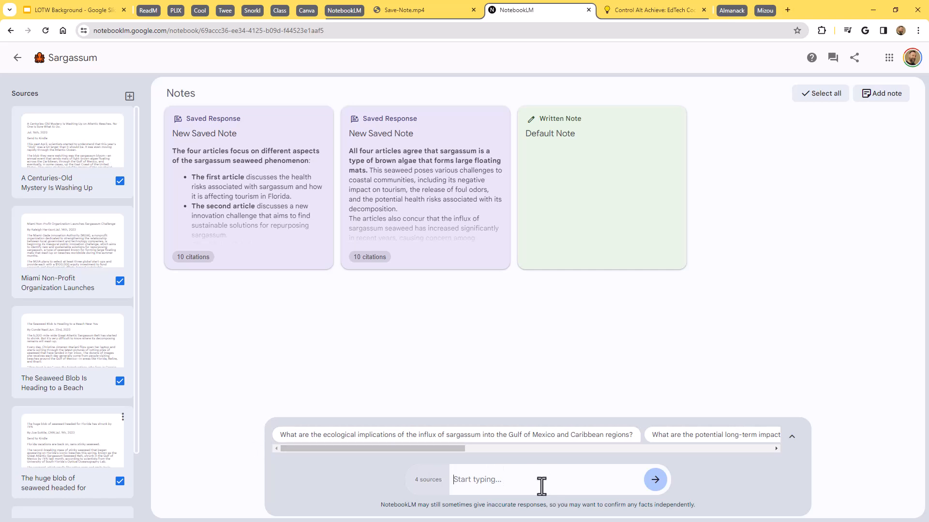
Step: Ask the chat 'Why is sargassum a problem?' and get a cited answer on its harms
text(Why is sargassum a problem?)
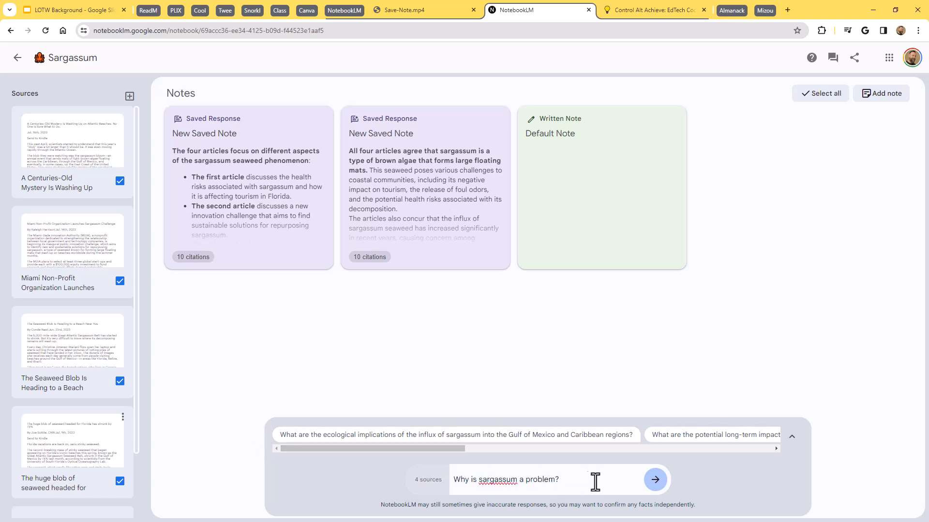
click(655, 480)
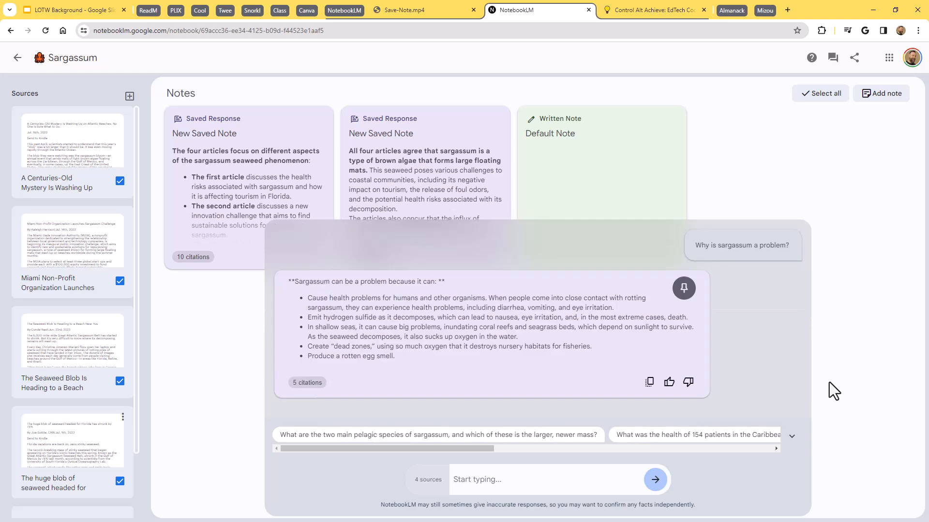
mouse_move(409, 390)
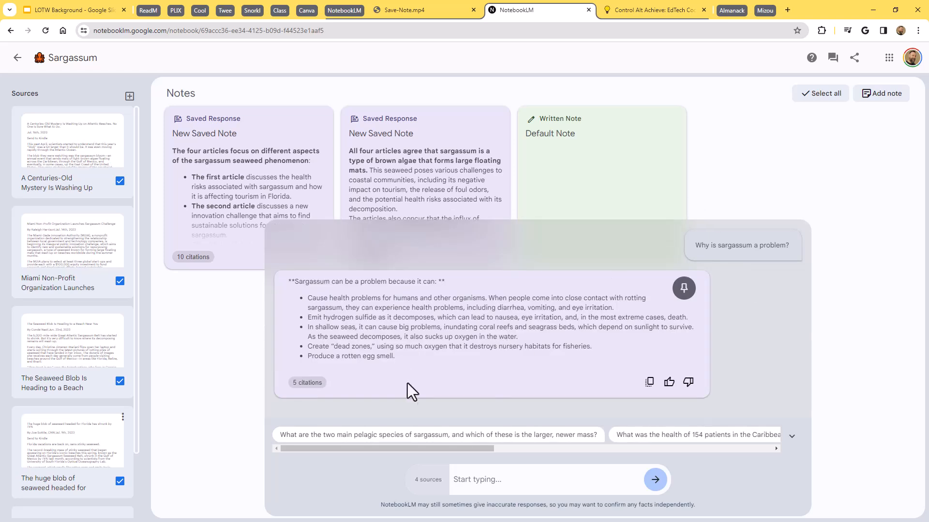
mouse_move(409, 320)
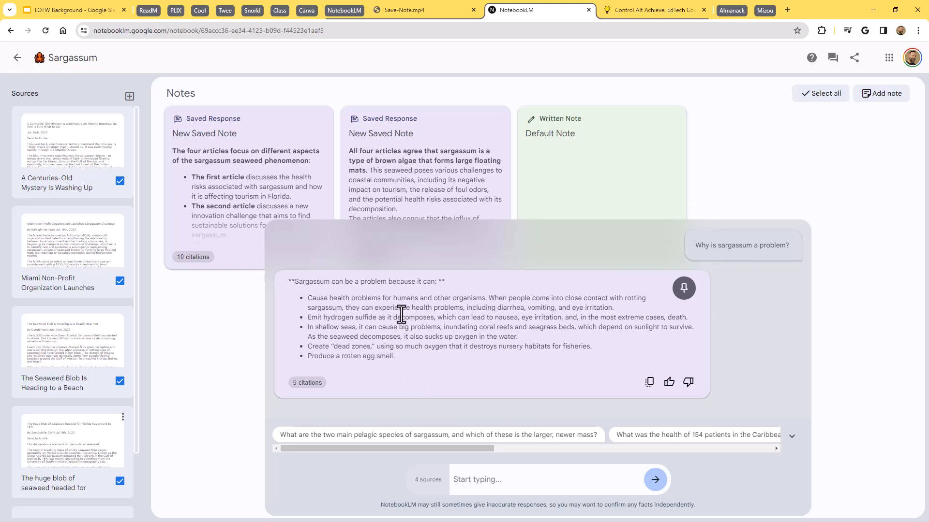
mouse_move(407, 352)
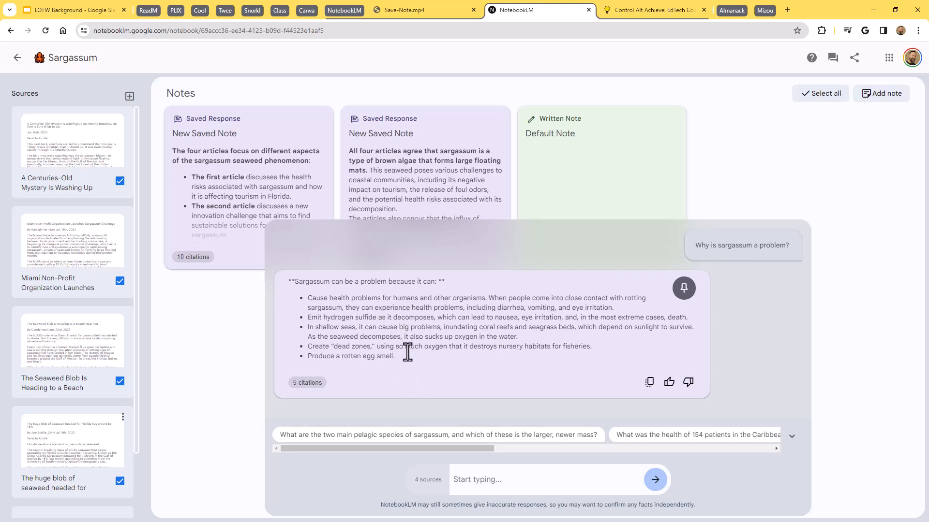
mouse_move(419, 351)
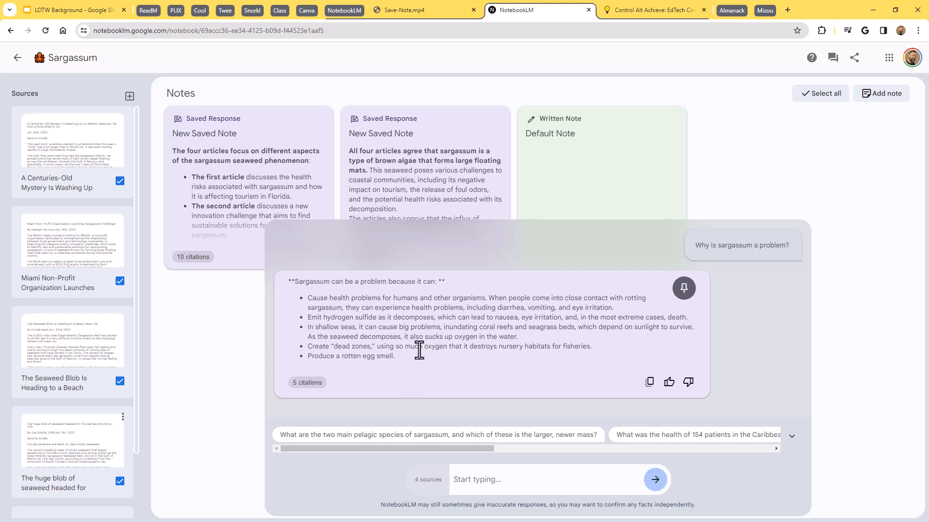
mouse_move(448, 351)
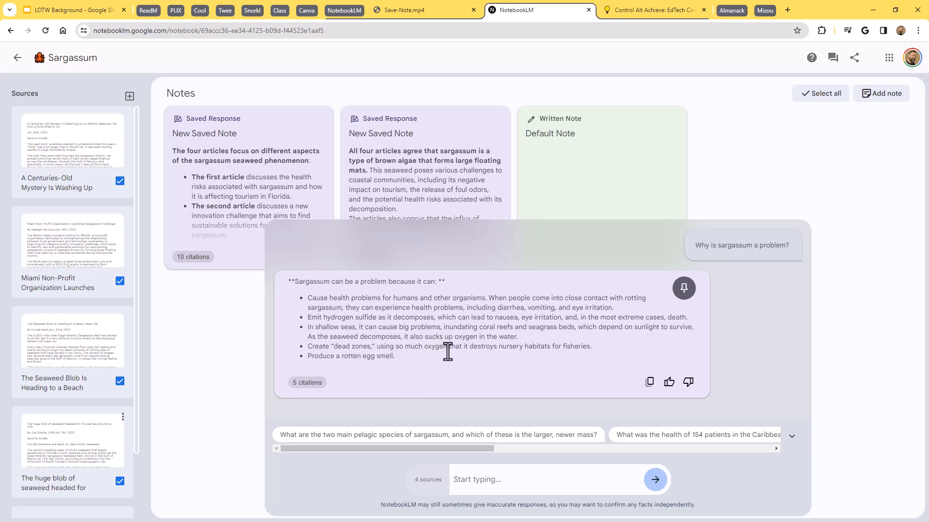
mouse_move(374, 374)
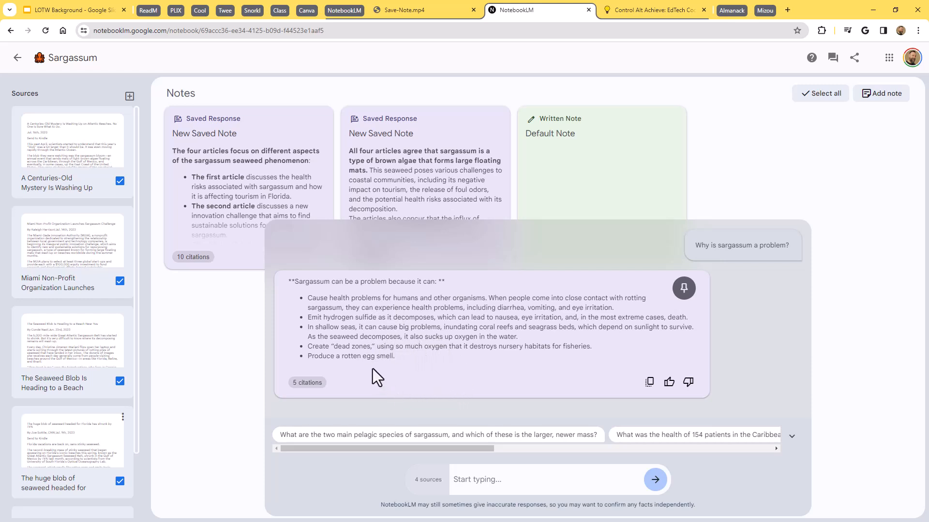
mouse_move(430, 377)
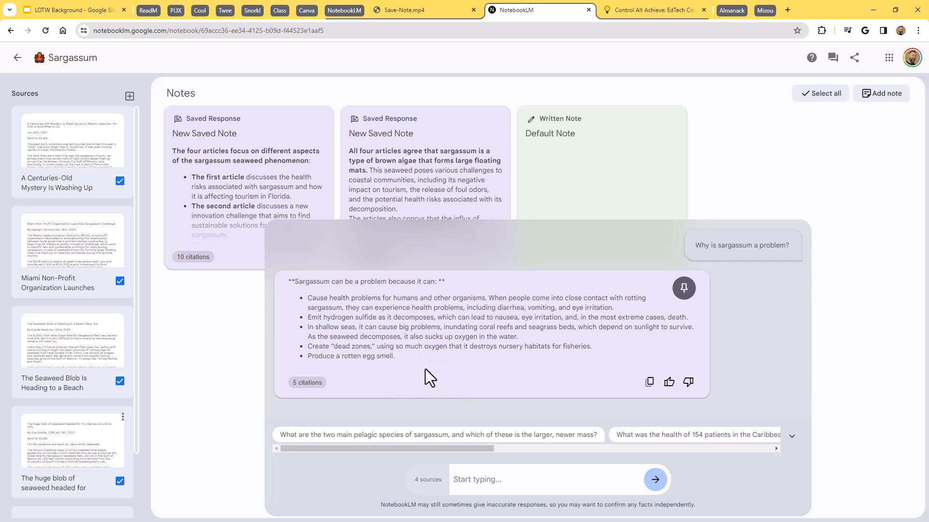
mouse_move(654, 337)
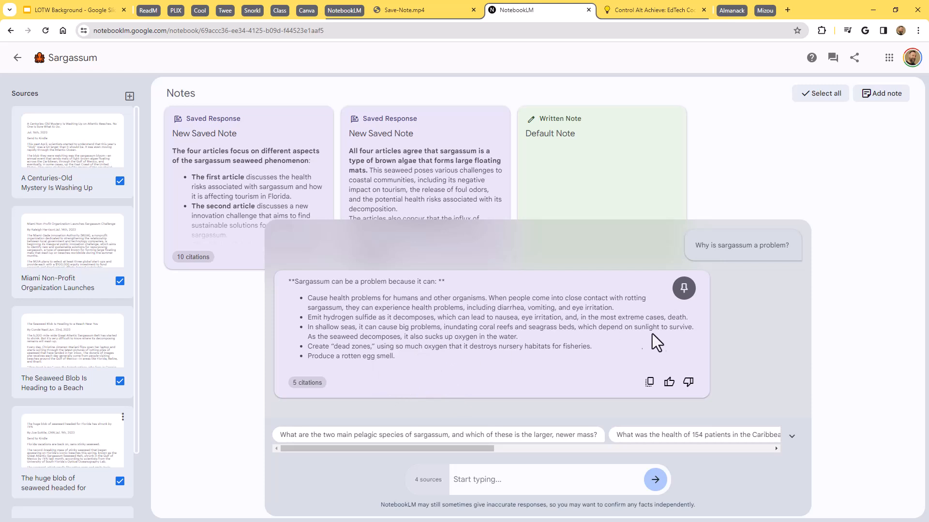
mouse_move(536, 350)
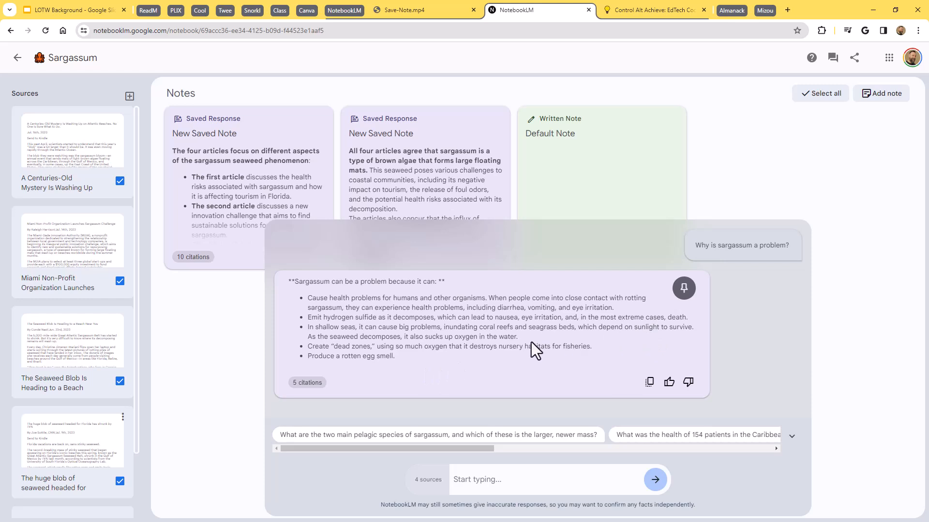
mouse_move(317, 400)
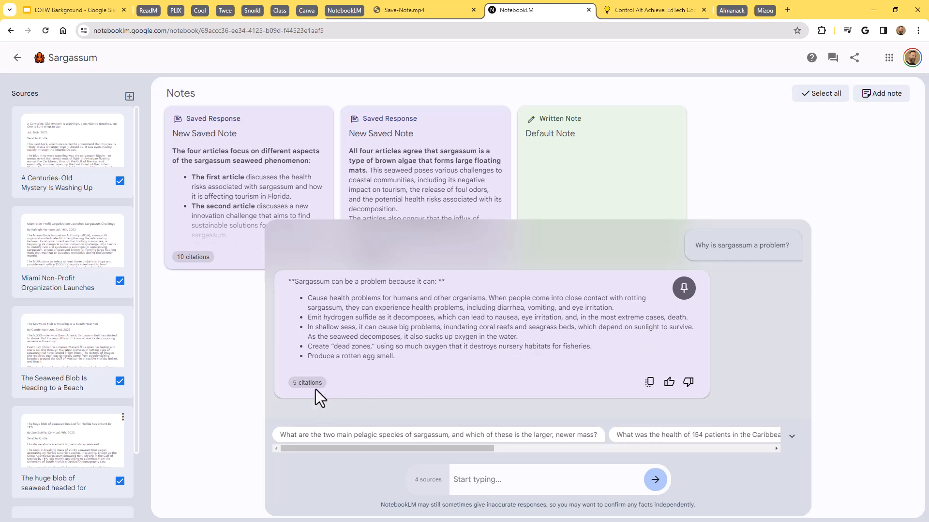
mouse_move(419, 329)
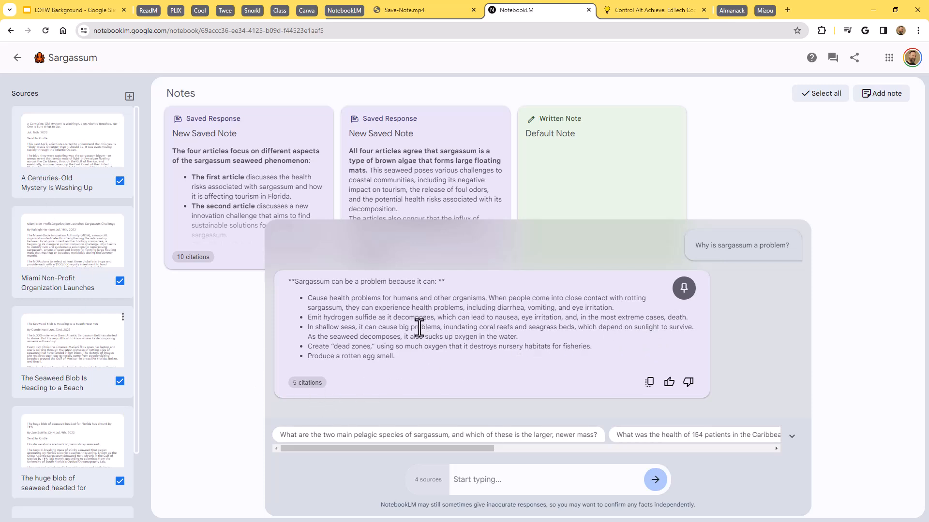
mouse_move(497, 350)
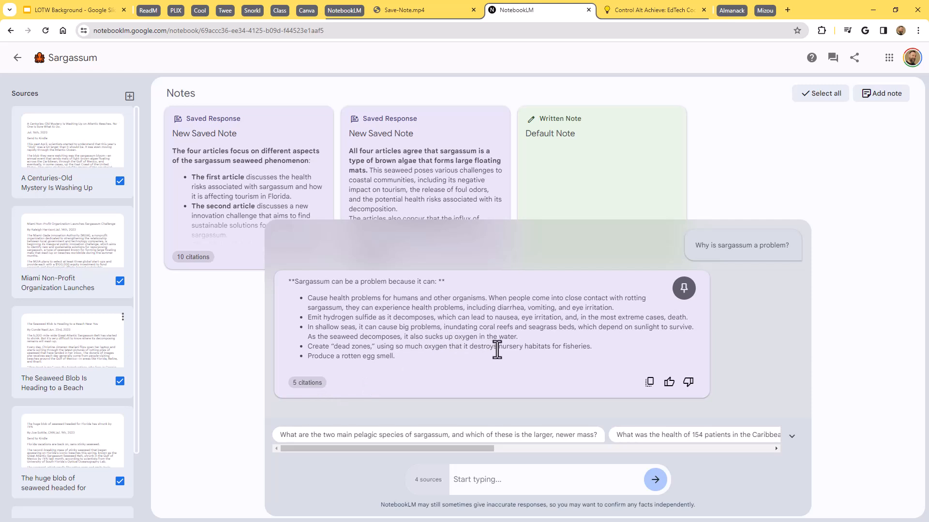
mouse_move(683, 288)
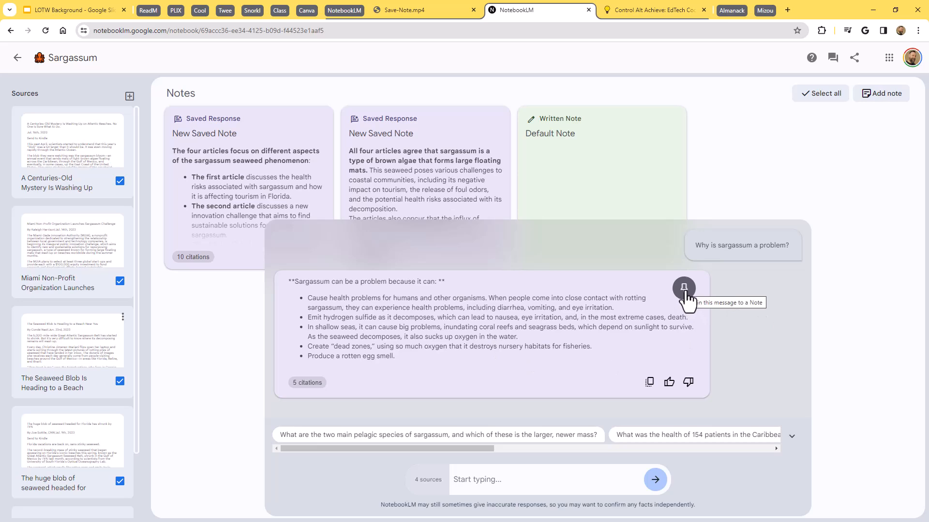
Step: Save the sargassum answer as a pinned note, then show the blog's Suggested Actions section
click(683, 288)
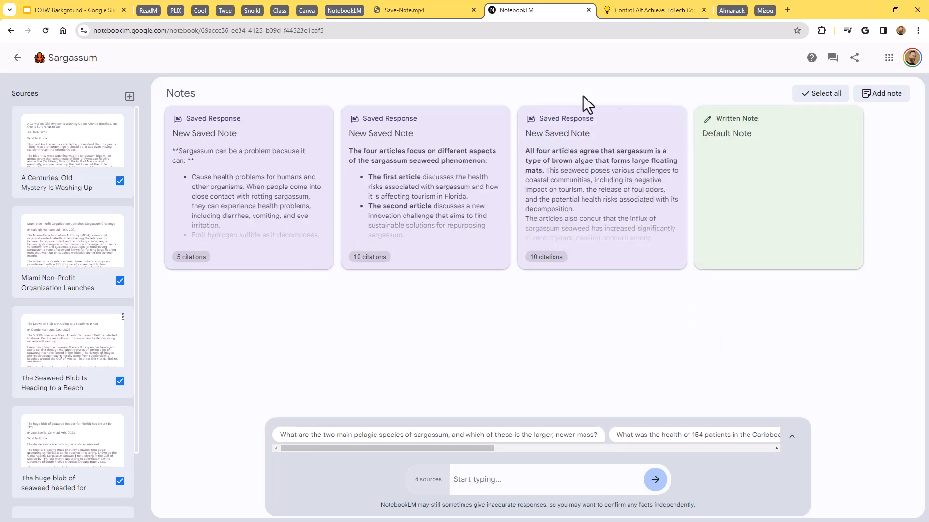
mouse_move(555, 337)
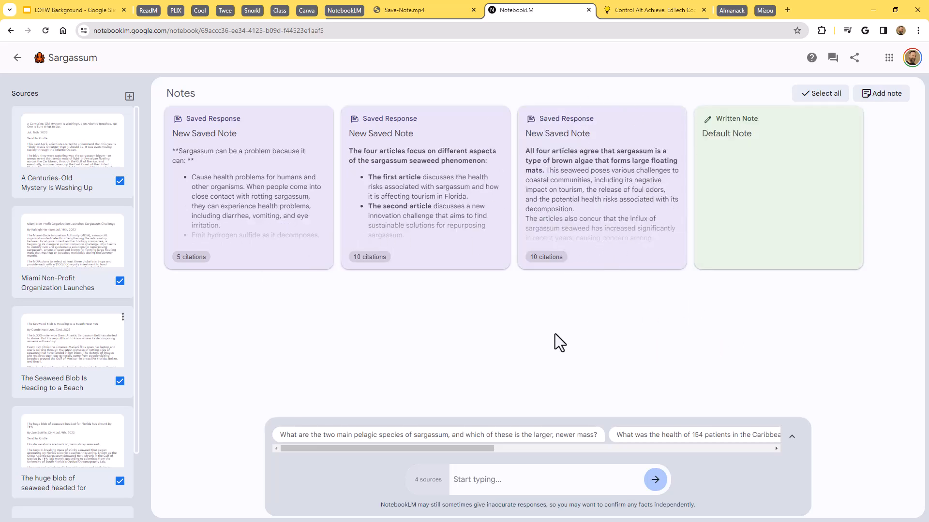
mouse_move(468, 293)
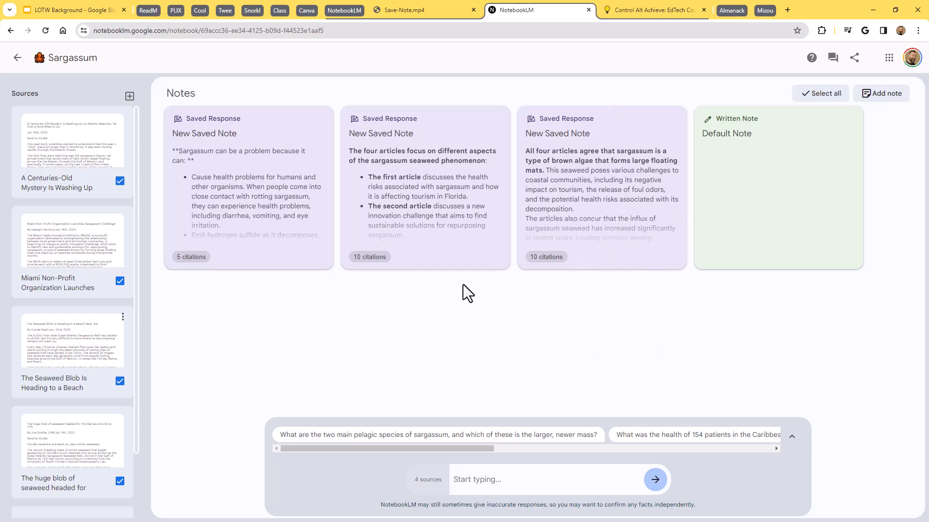
mouse_move(584, 327)
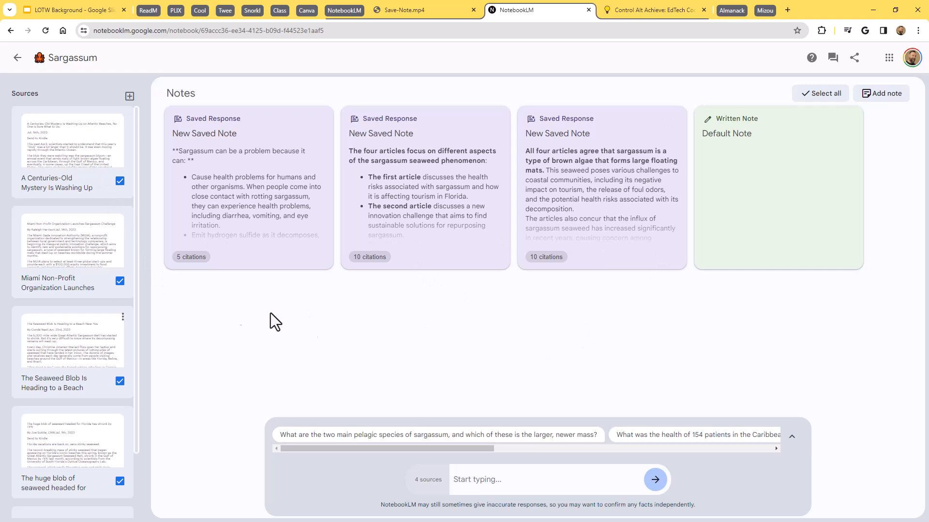
mouse_move(338, 336)
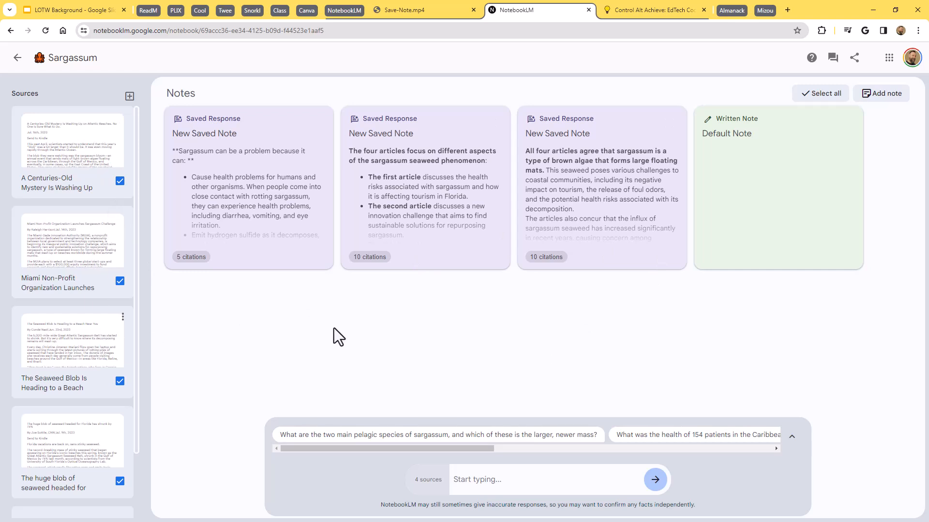
mouse_move(337, 329)
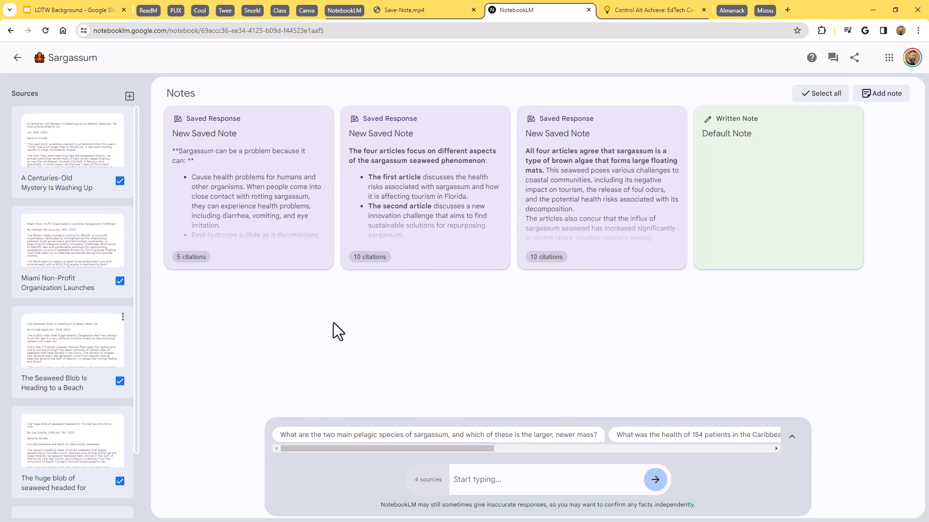
mouse_move(602, 518)
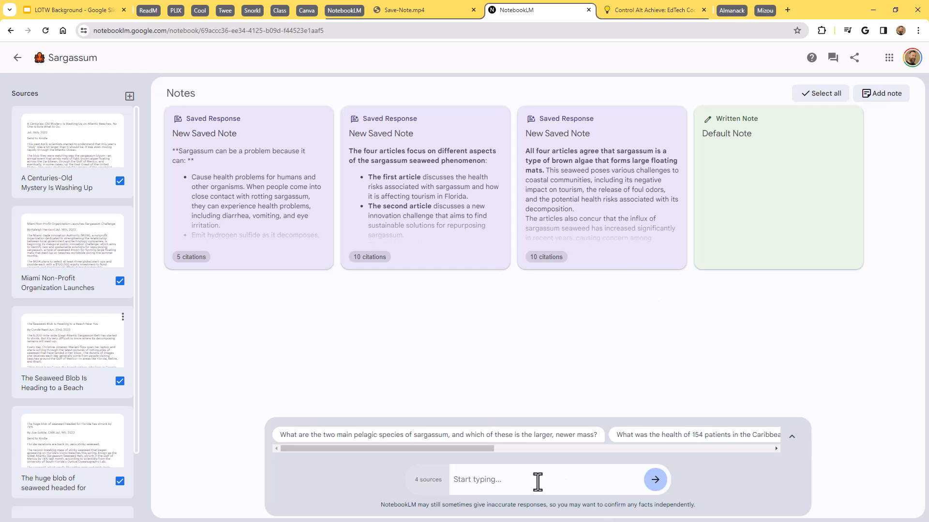
mouse_move(743, 144)
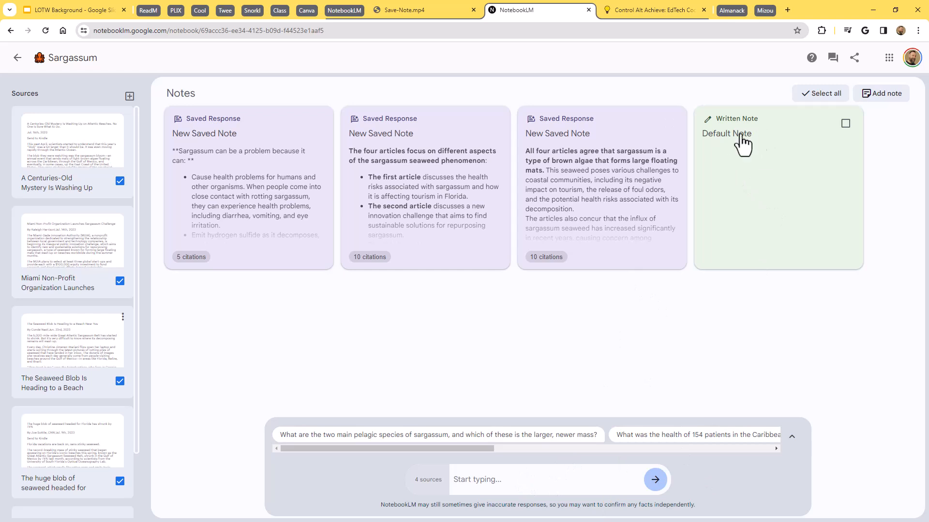
mouse_move(692, 315)
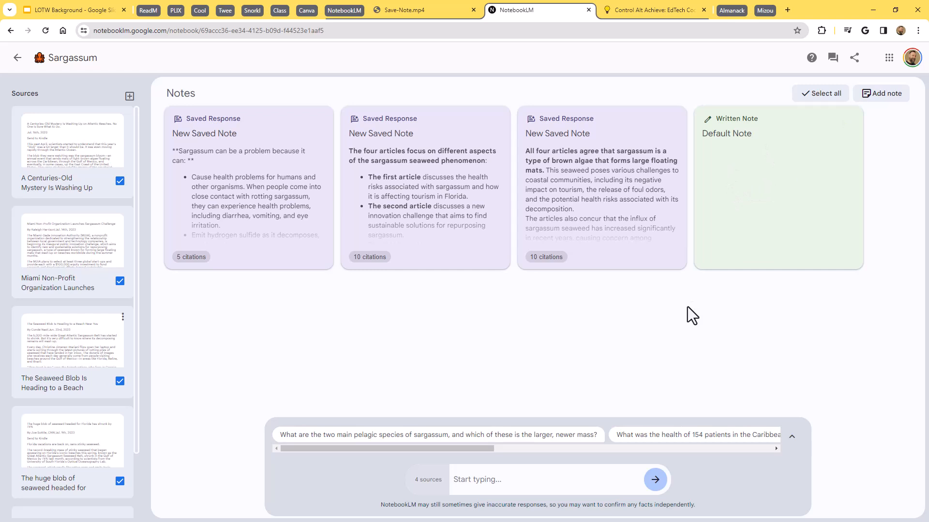
mouse_move(329, 336)
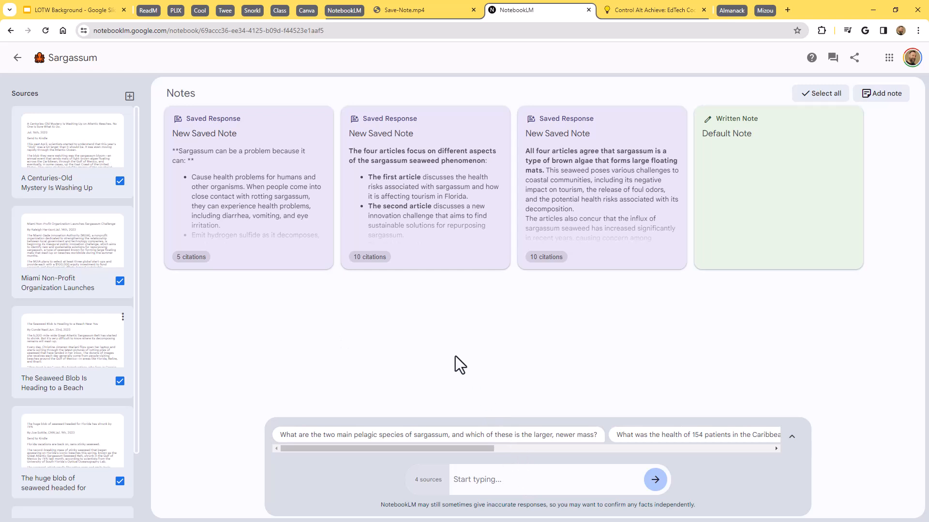
mouse_move(453, 353)
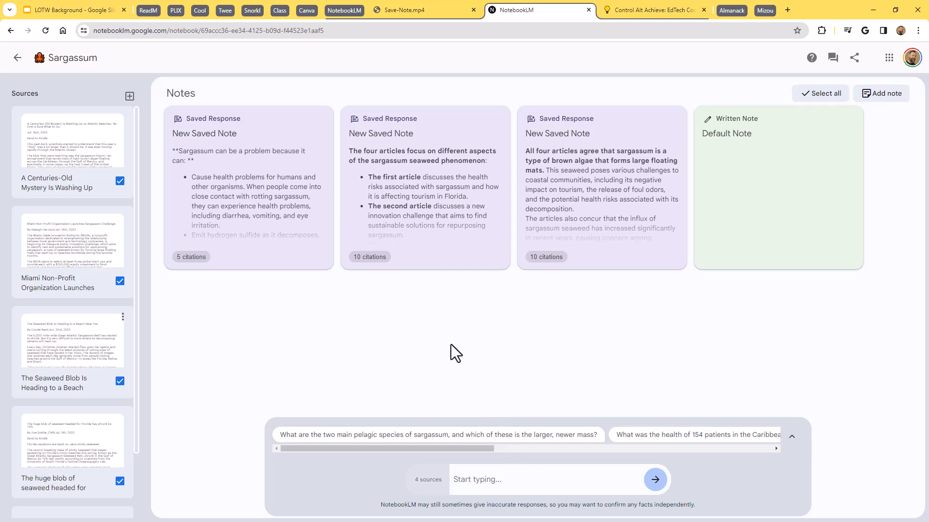
mouse_move(640, 104)
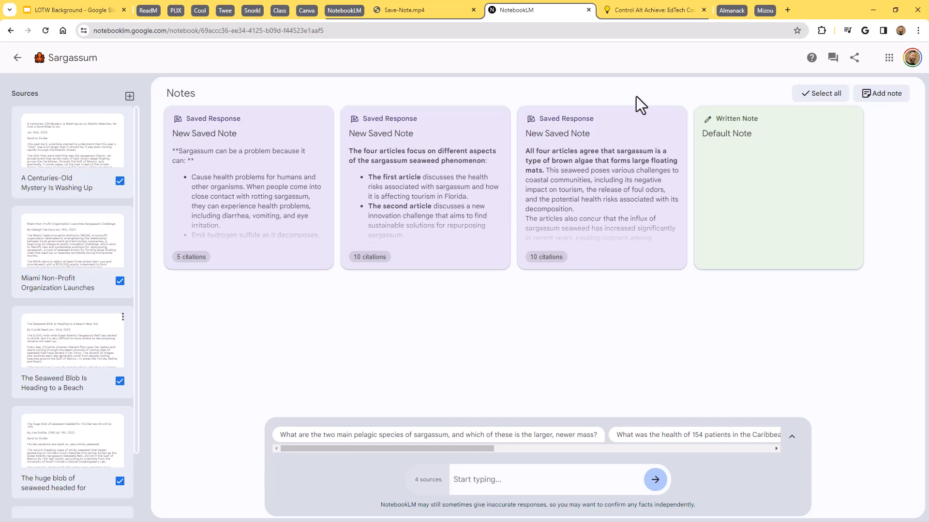
click(656, 10)
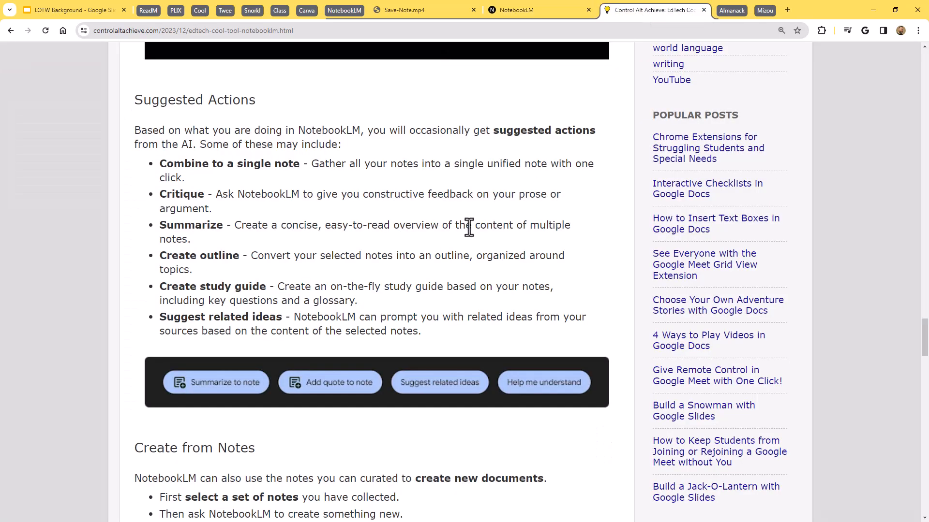
mouse_move(460, 250)
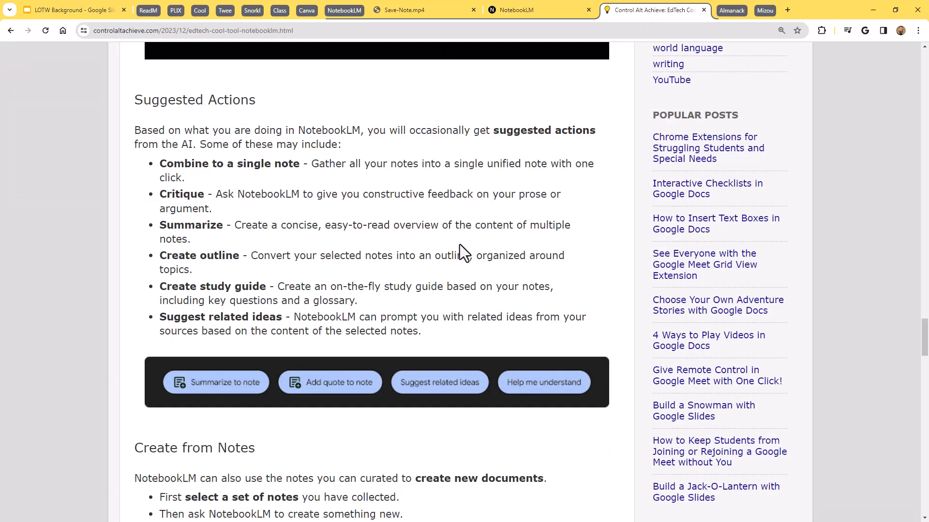
mouse_move(486, 202)
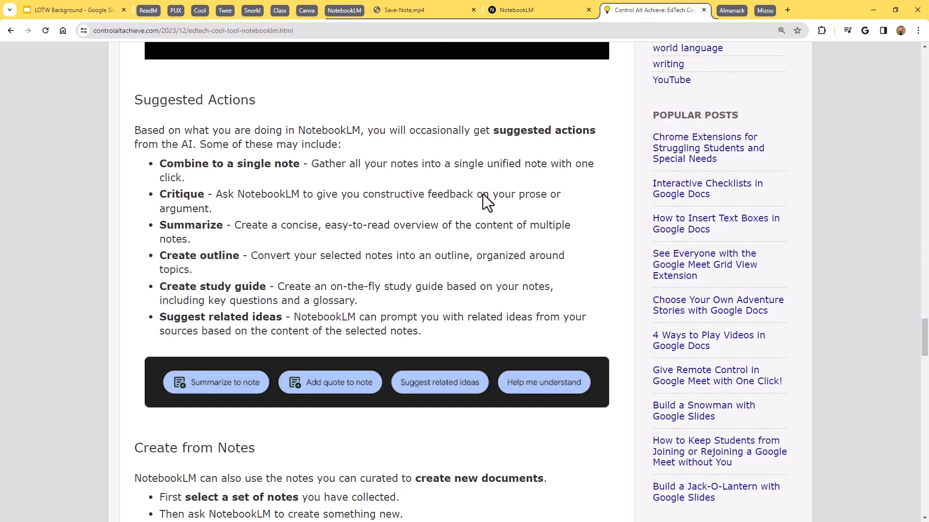
mouse_move(532, 10)
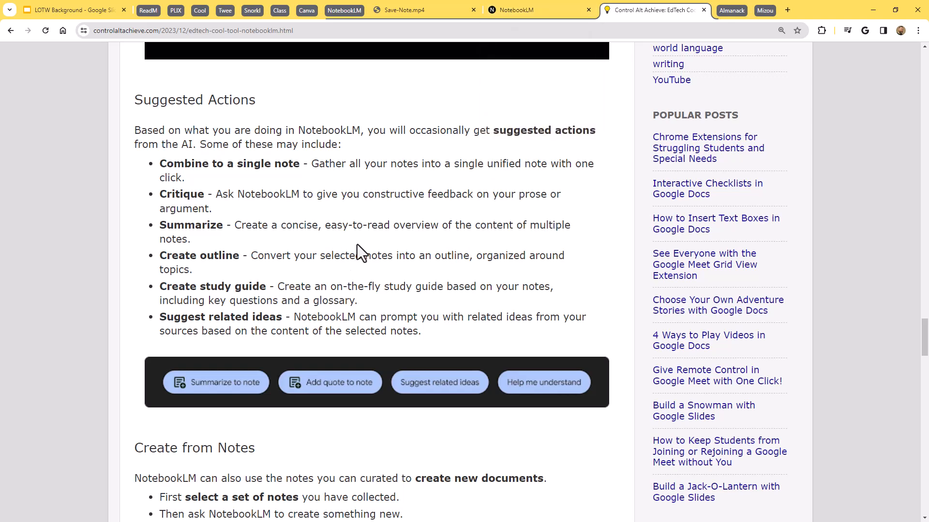
Step: Flip between the Sargassum notebook's notes and the Control Alt Achieve blog article
click(520, 9)
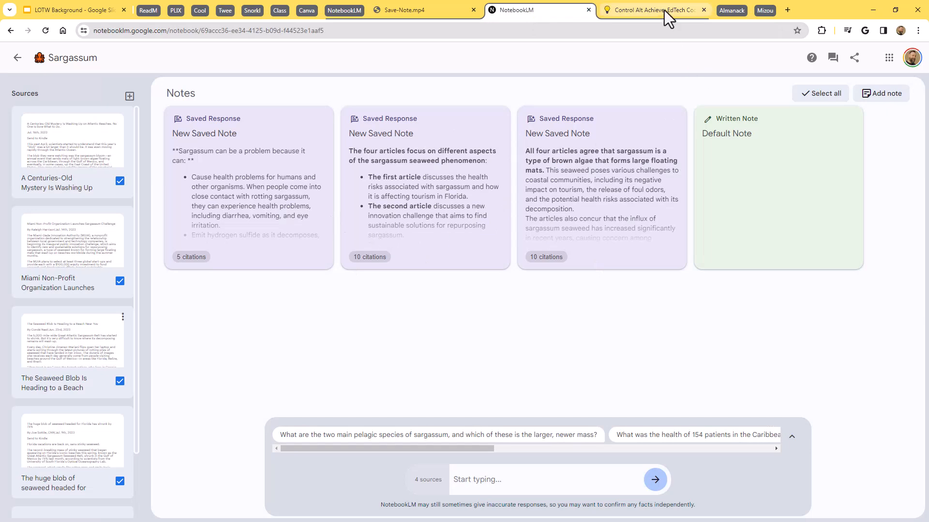
click(656, 10)
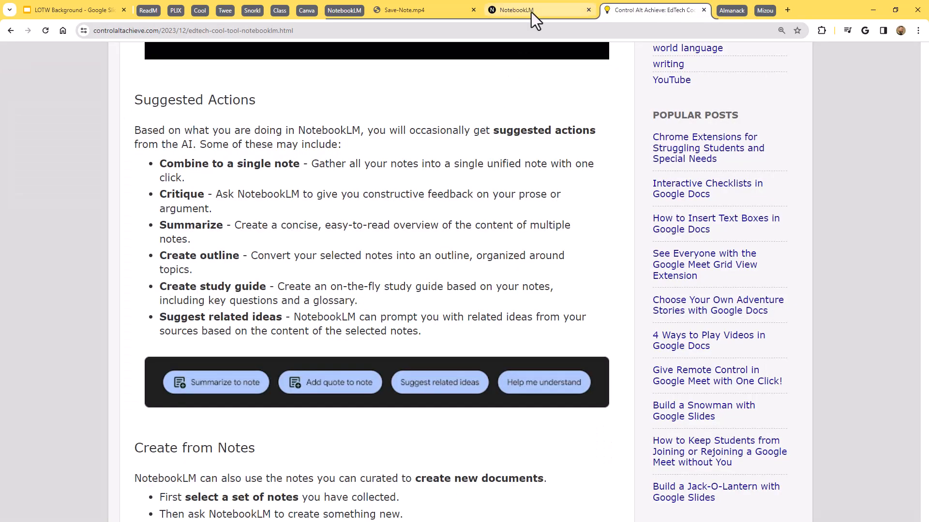
click(523, 10)
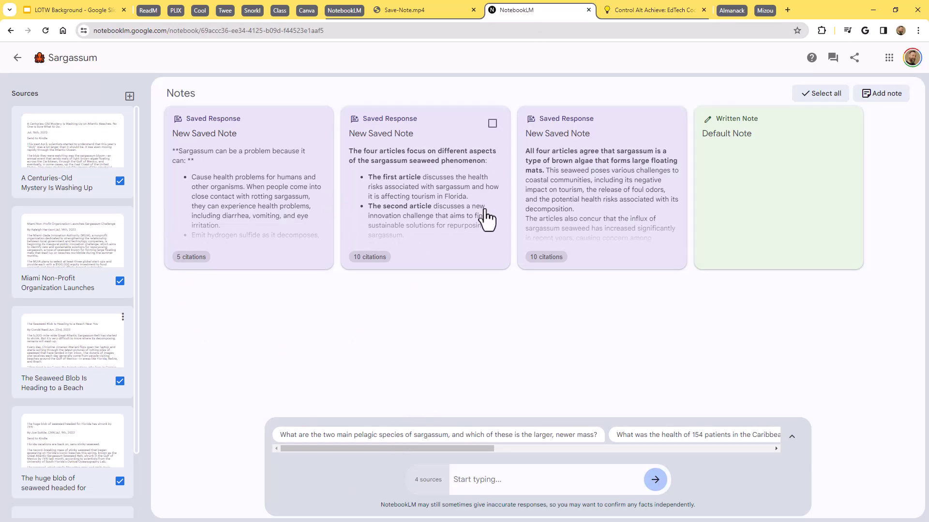
click(652, 10)
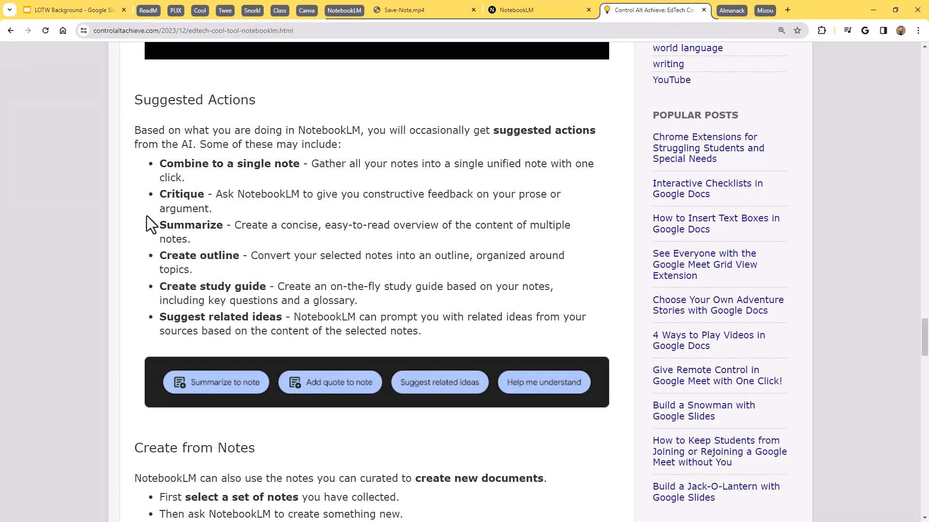
mouse_move(186, 183)
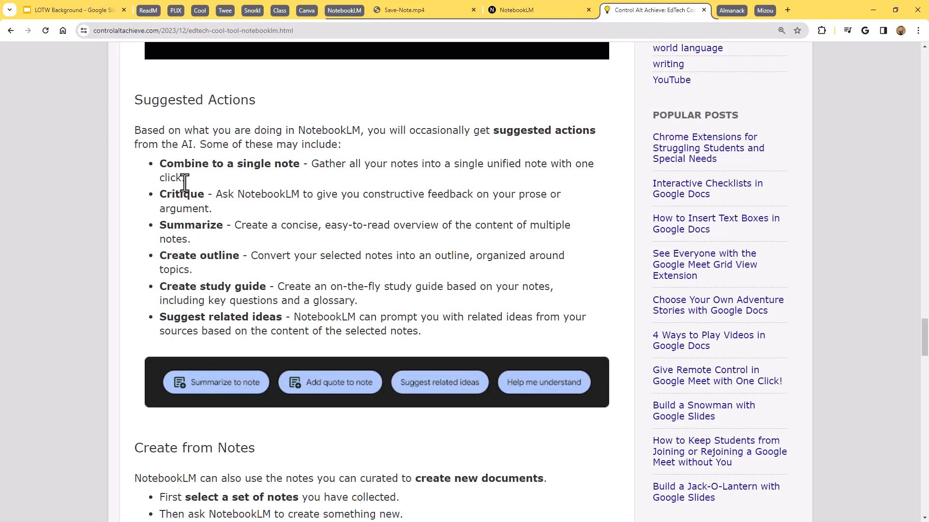
Step: Read the blog's Create from Notes section, then return to the Sargassum notebook's notes
scroll(down, 3)
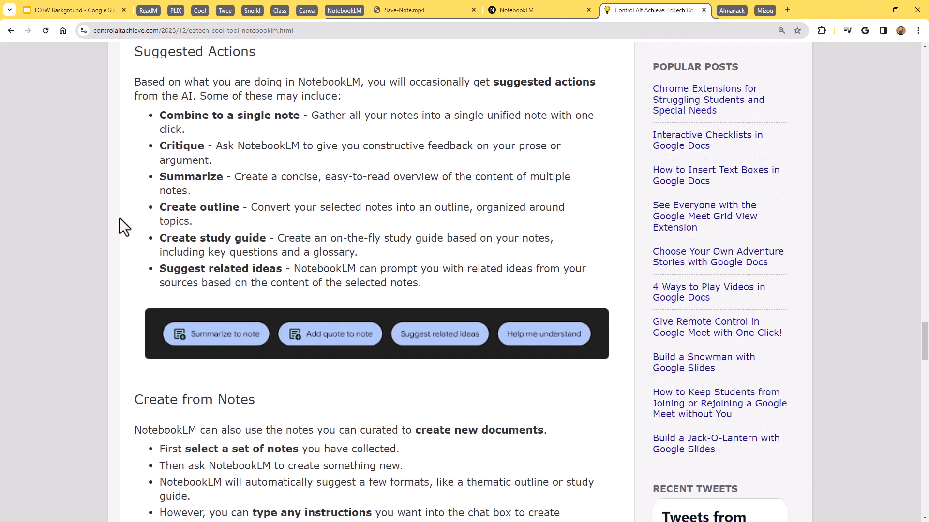
scroll(down, 3)
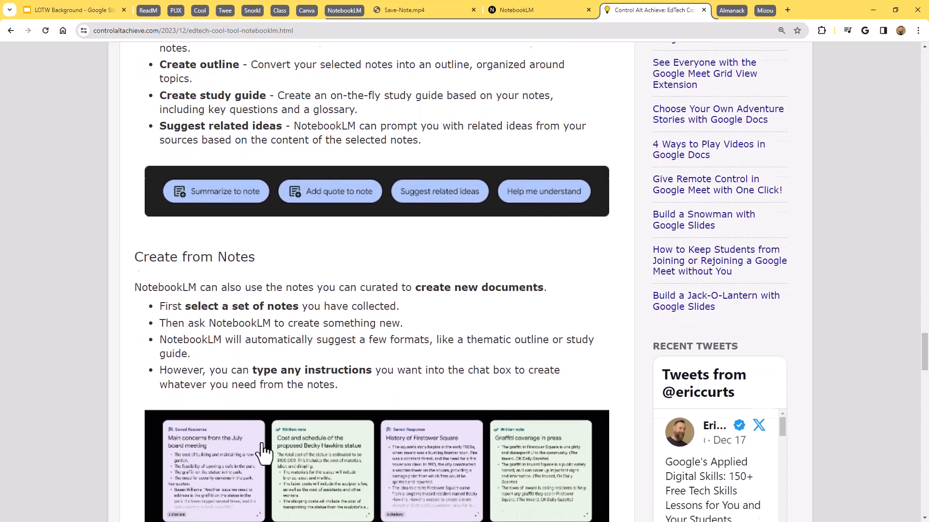
scroll(down, 3)
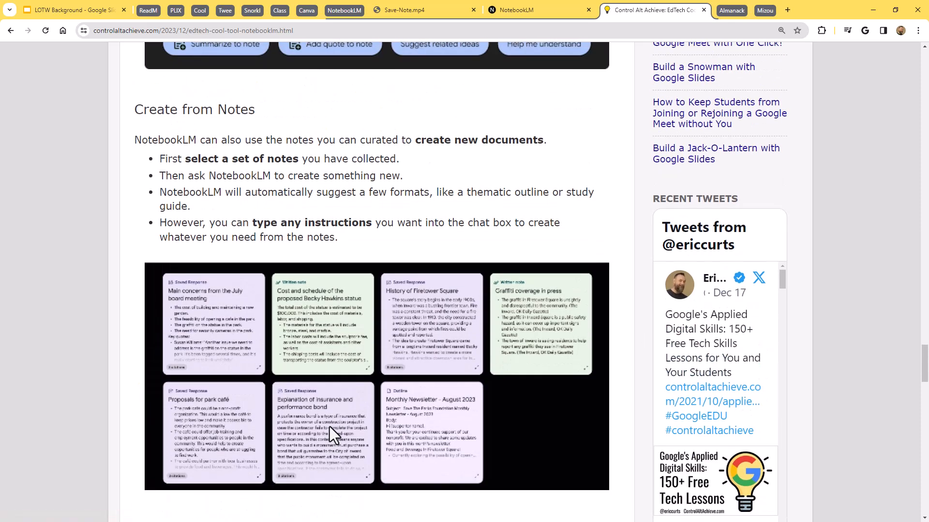
scroll(up, 3)
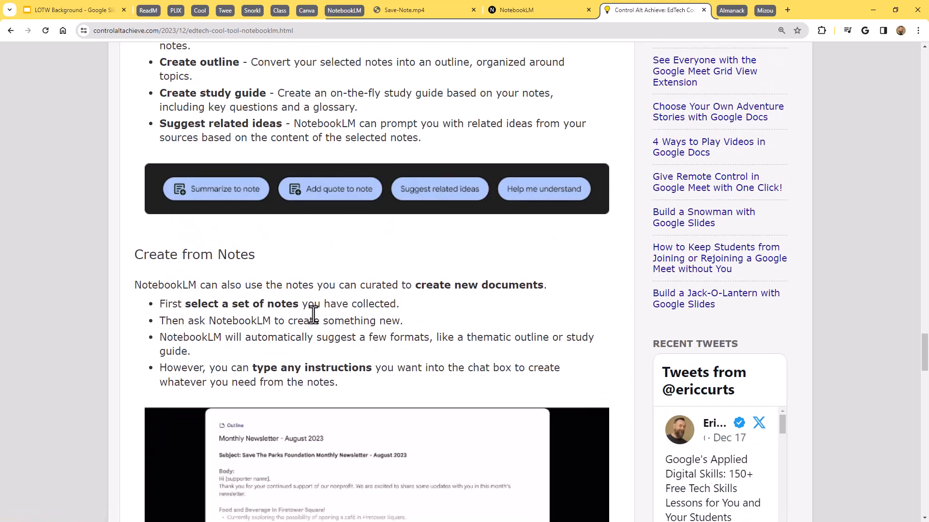
scroll(down, 3)
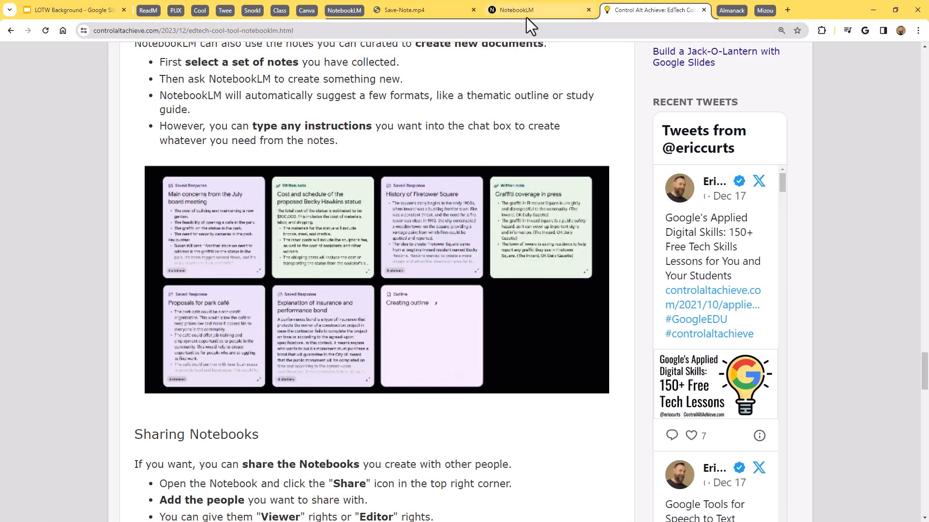
click(519, 10)
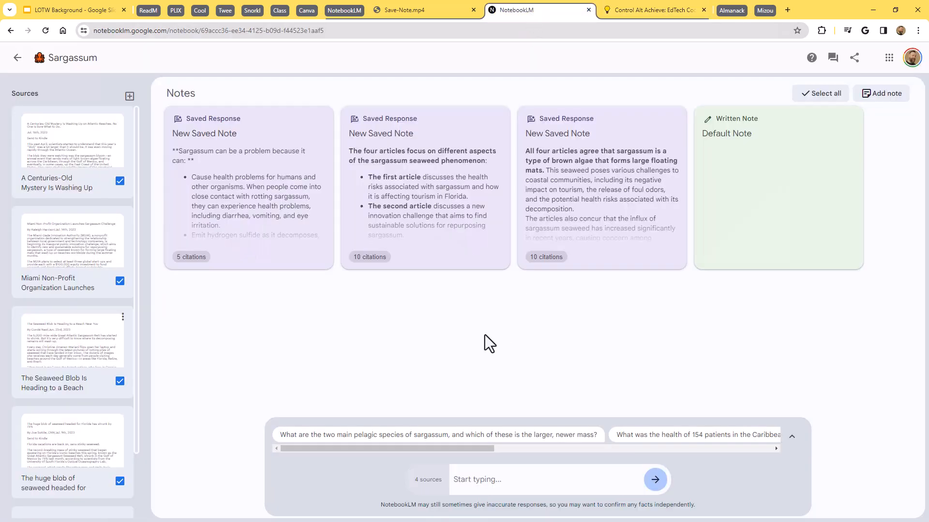
mouse_move(416, 324)
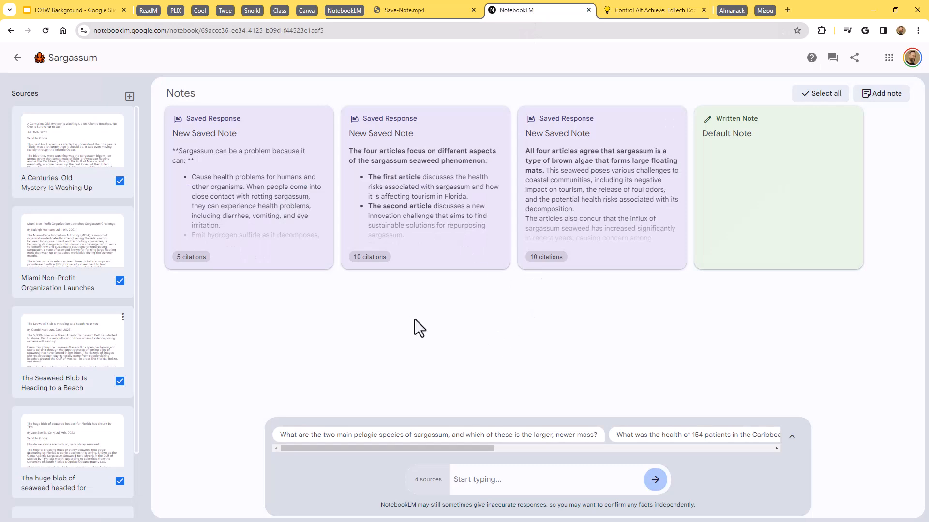
mouse_move(567, 310)
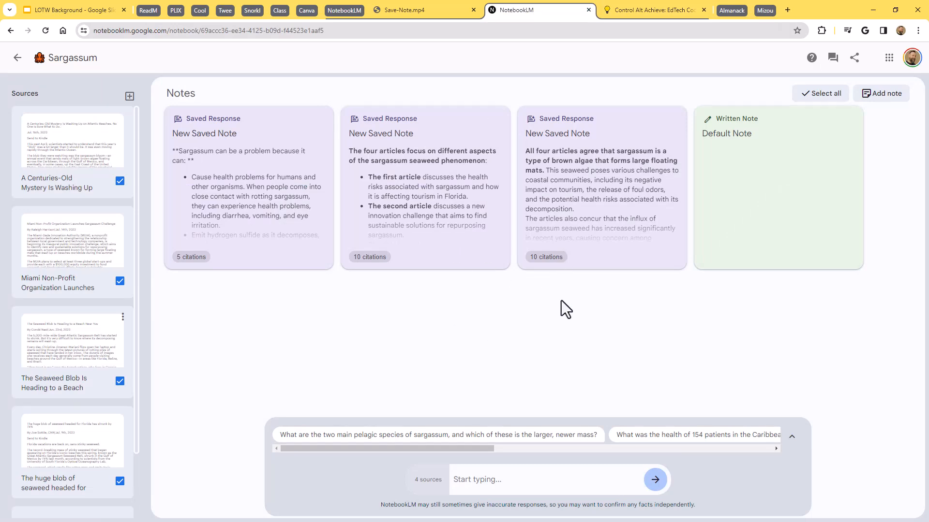
Step: View the blog's Pricing note that NotebookLM is free, then return to the NotebookLM notebook list
click(656, 9)
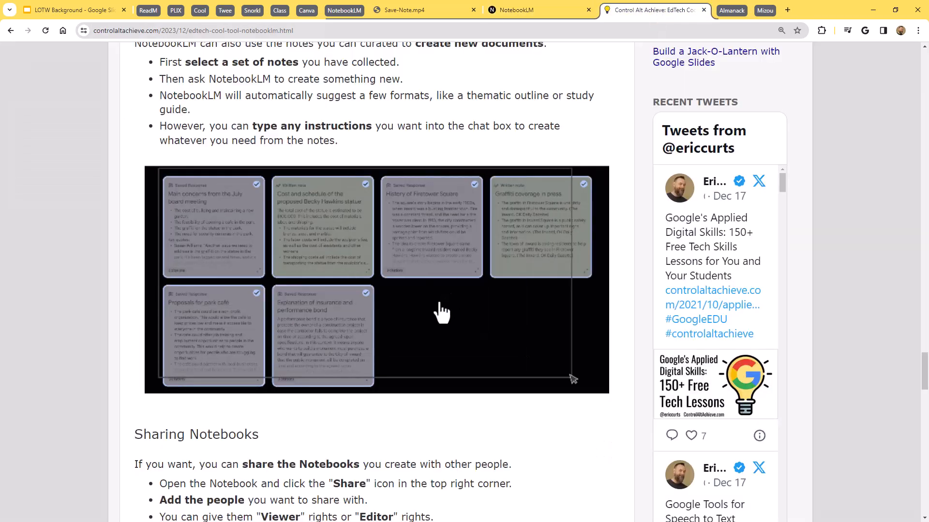
scroll(down, 3)
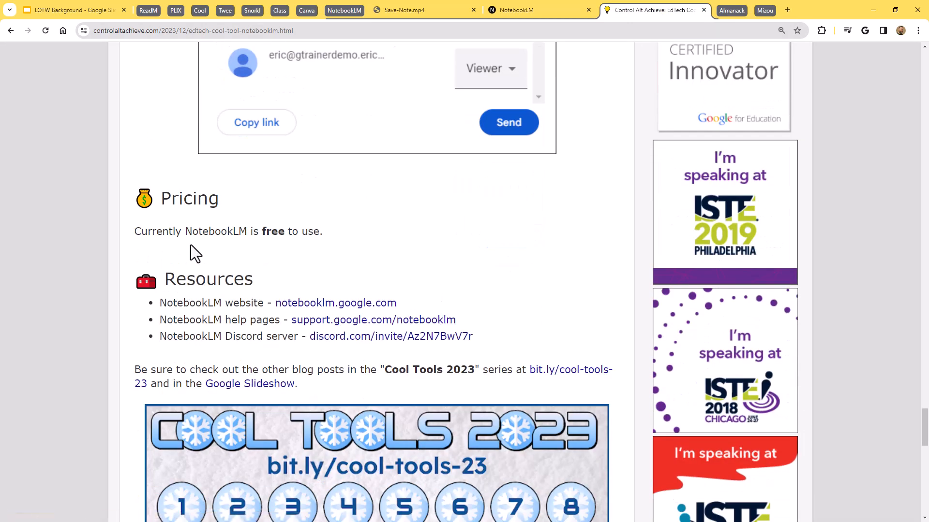
drag(168, 231, 323, 231)
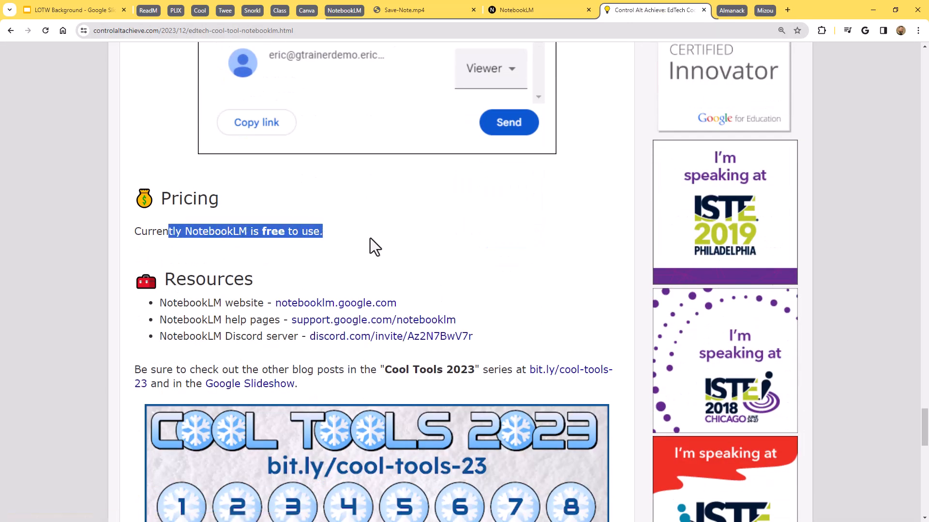
click(385, 244)
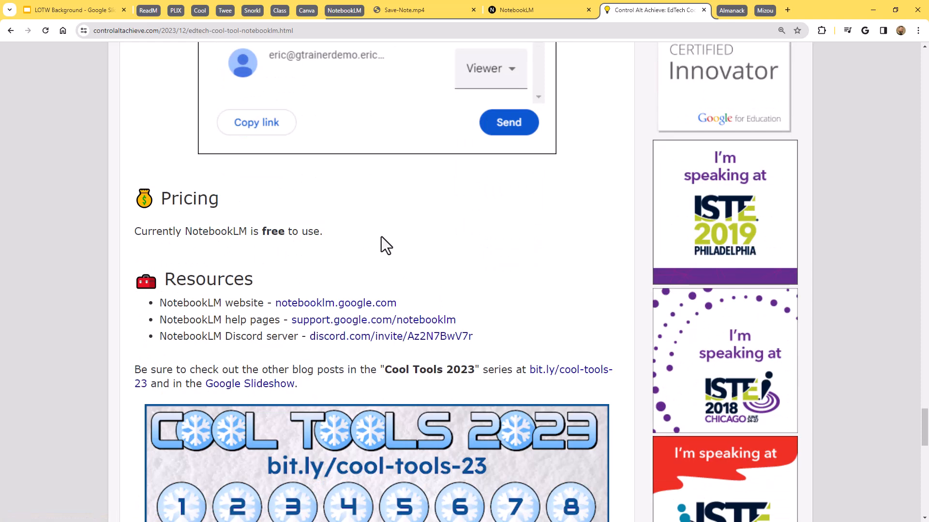
click(523, 9)
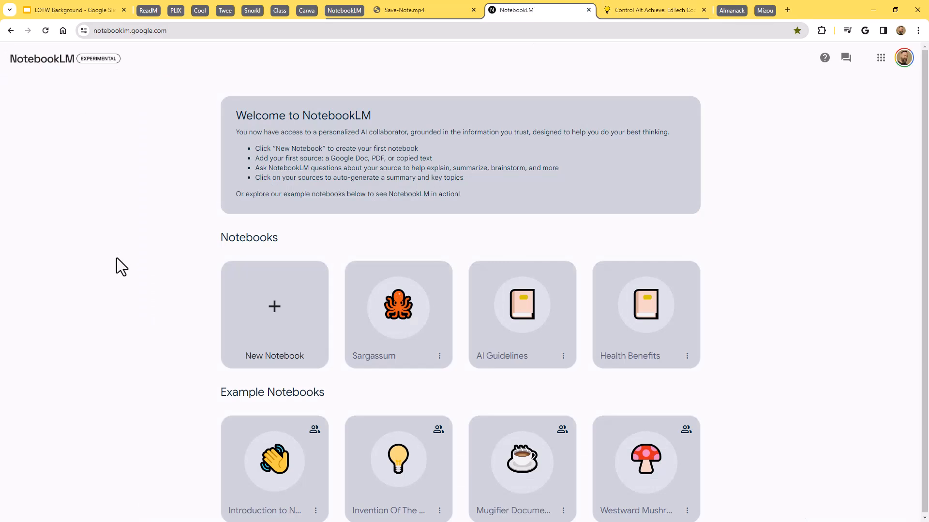
mouse_move(87, 232)
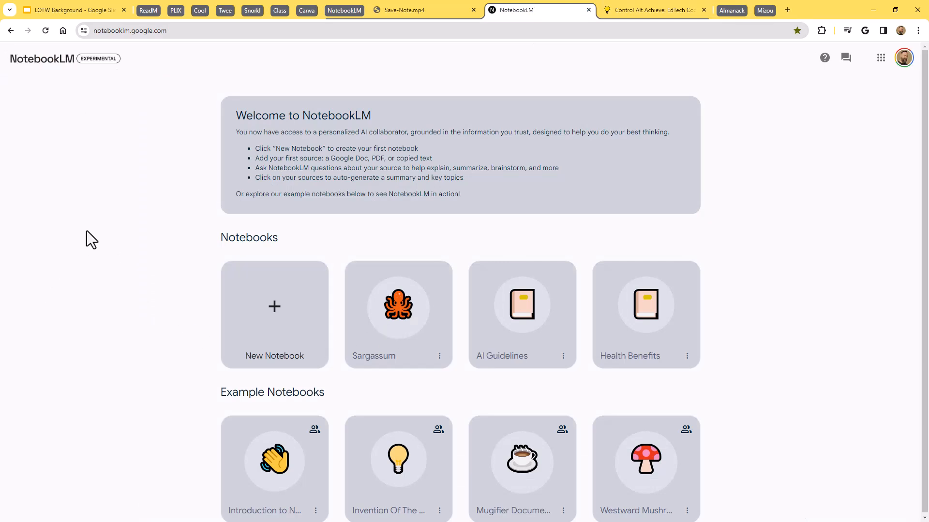